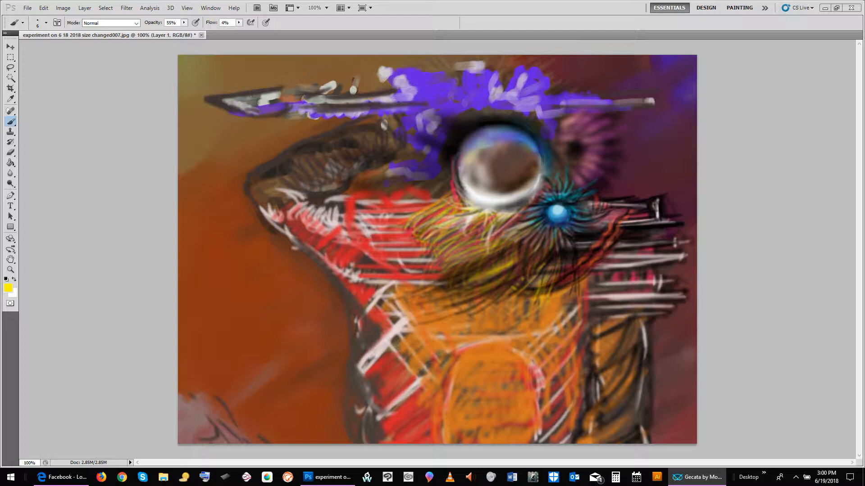
{"action": "mouse_move", "coordinate": [654, 172]}
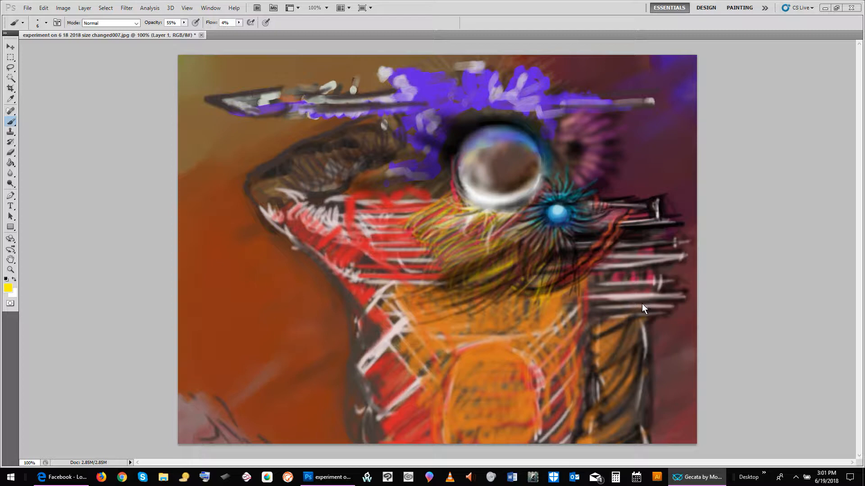
{"action": "mouse_move", "coordinate": [626, 308]}
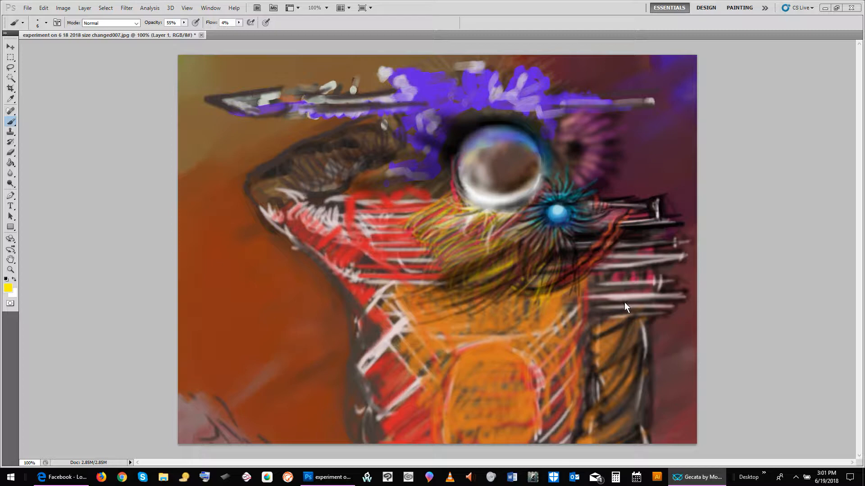
{"action": "mouse_move", "coordinate": [602, 315]}
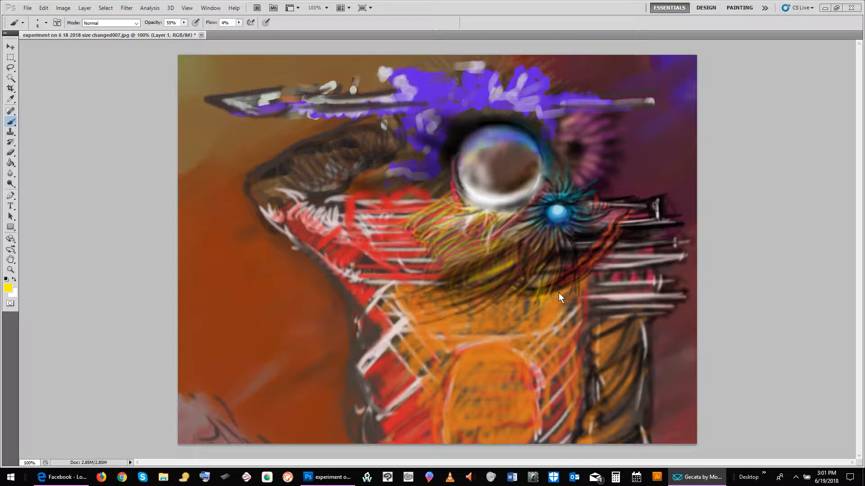
{"action": "mouse_move", "coordinate": [584, 281]}
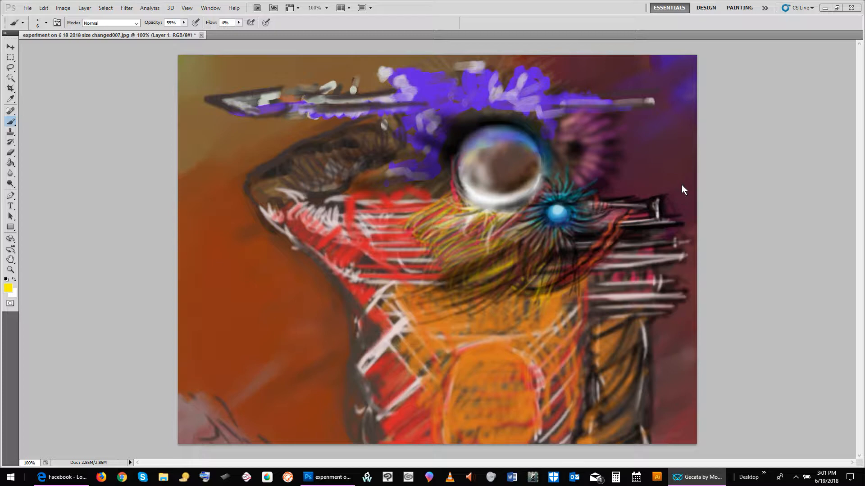
{"action": "mouse_move", "coordinate": [645, 165]}
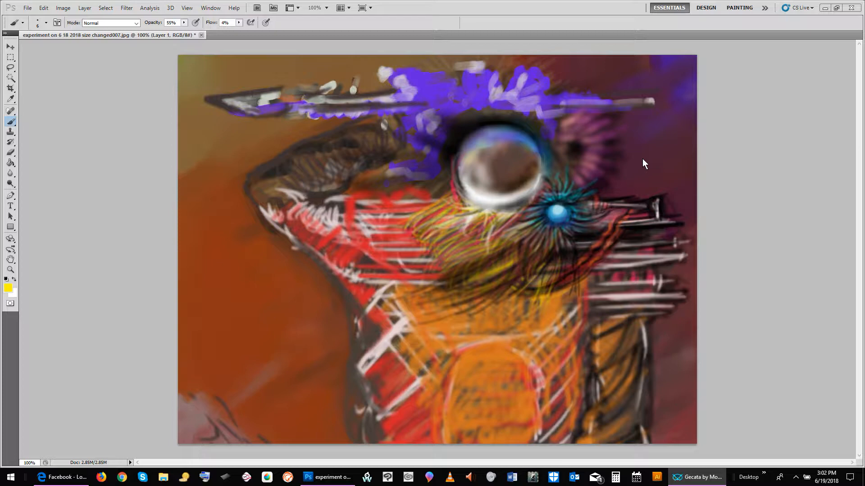
{"action": "mouse_move", "coordinate": [563, 160]}
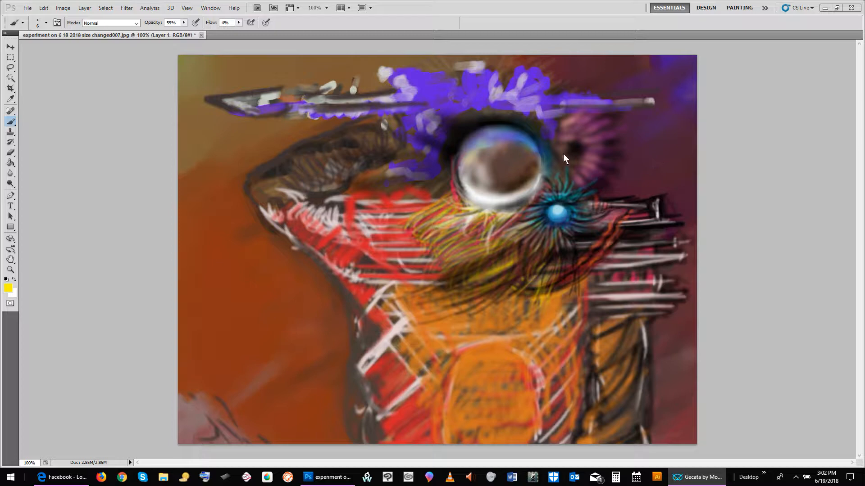
{"action": "mouse_move", "coordinate": [667, 160]}
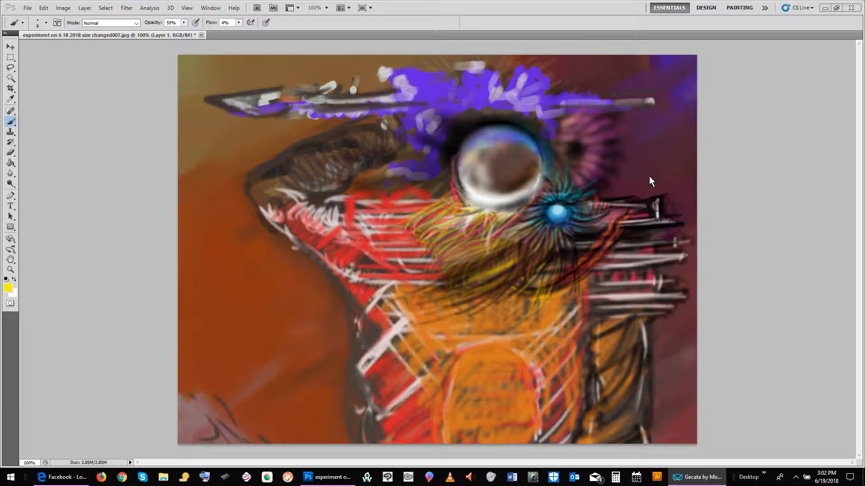
{"action": "mouse_move", "coordinate": [677, 176]}
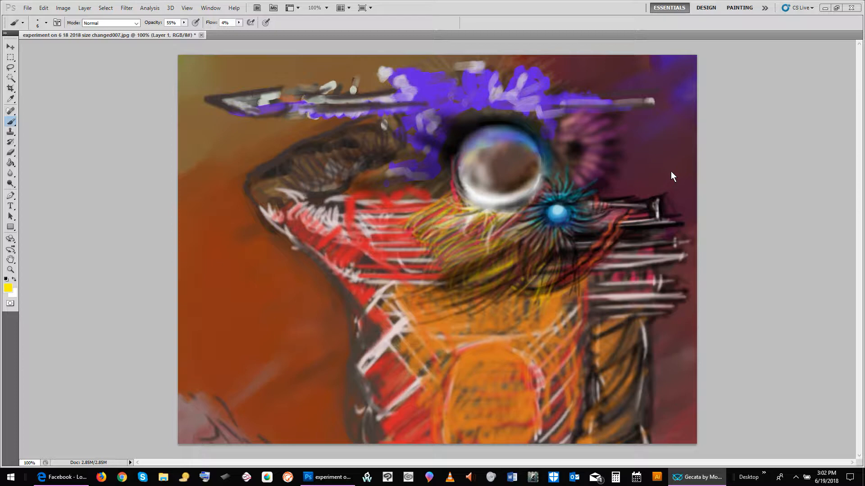
{"action": "mouse_move", "coordinate": [655, 200]}
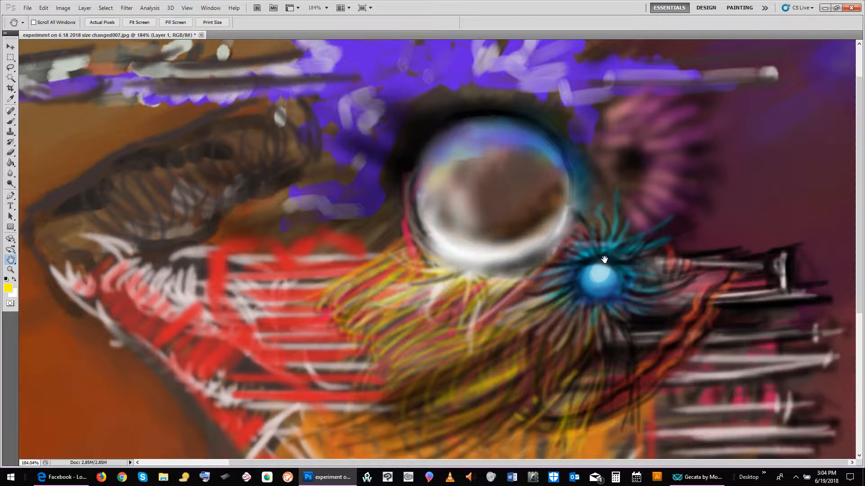
{"action": "mouse_move", "coordinate": [587, 236]}
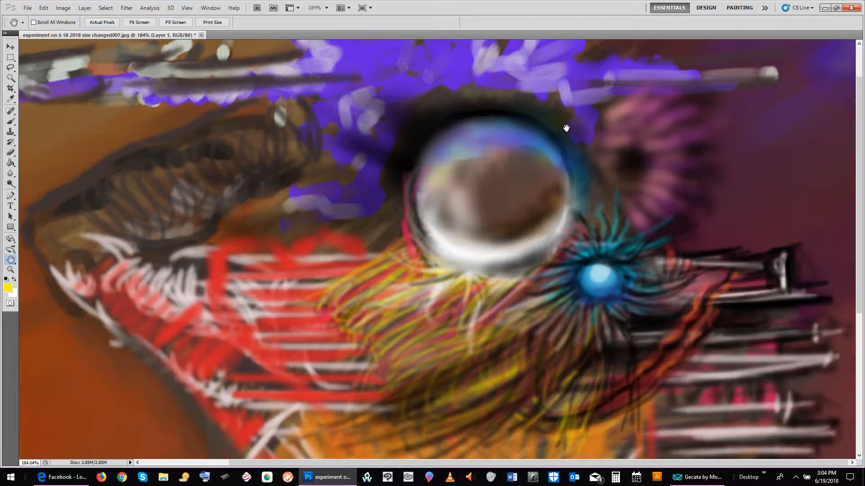
{"action": "mouse_move", "coordinate": [529, 271]}
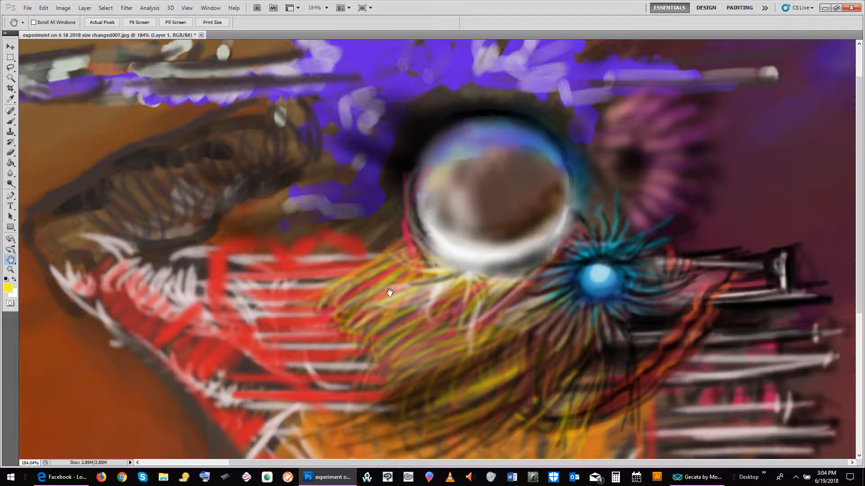
{"action": "mouse_move", "coordinate": [399, 226]}
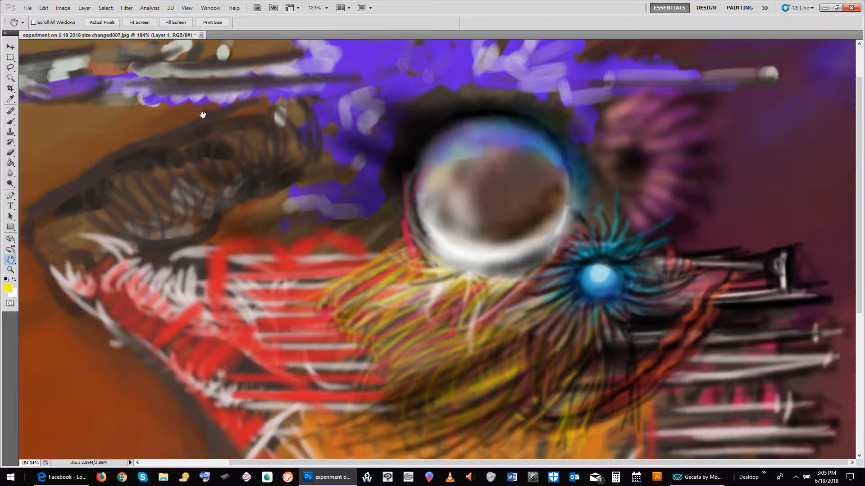
{"action": "mouse_move", "coordinate": [173, 183]}
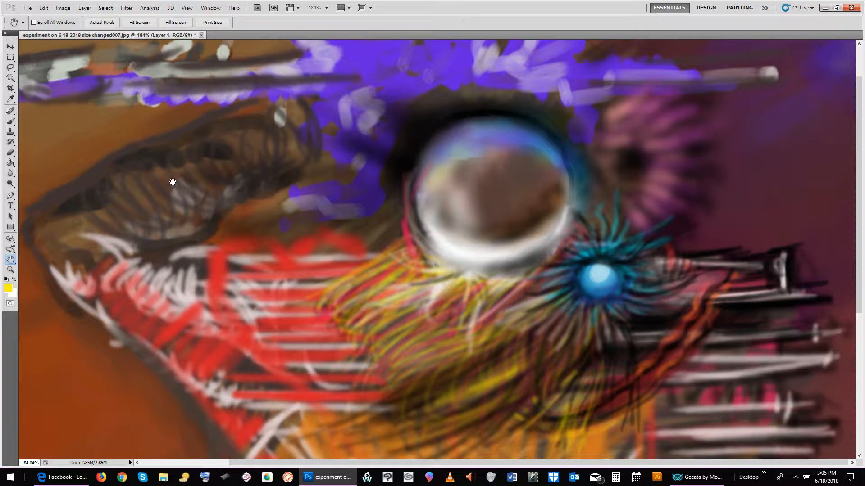
{"action": "mouse_move", "coordinate": [32, 239]}
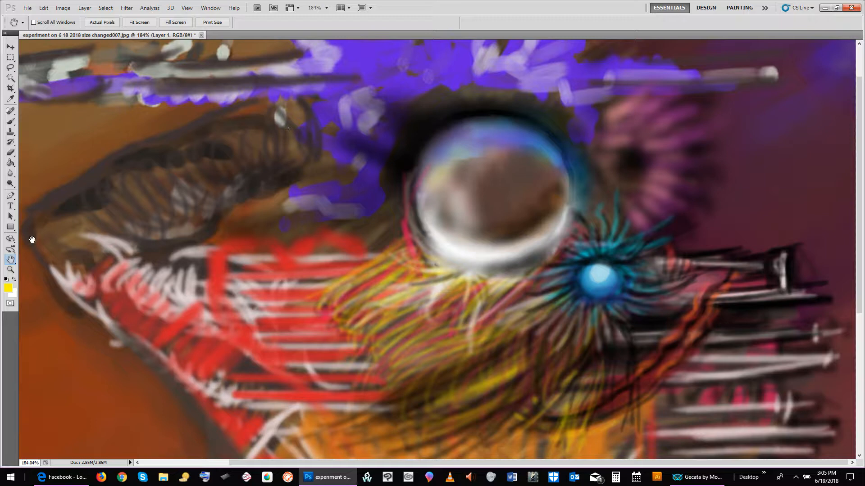
Zoom to about 195% and pan toward the purple spear tip and the figure's head
{"action": "left_click", "coordinate": [10, 270]}
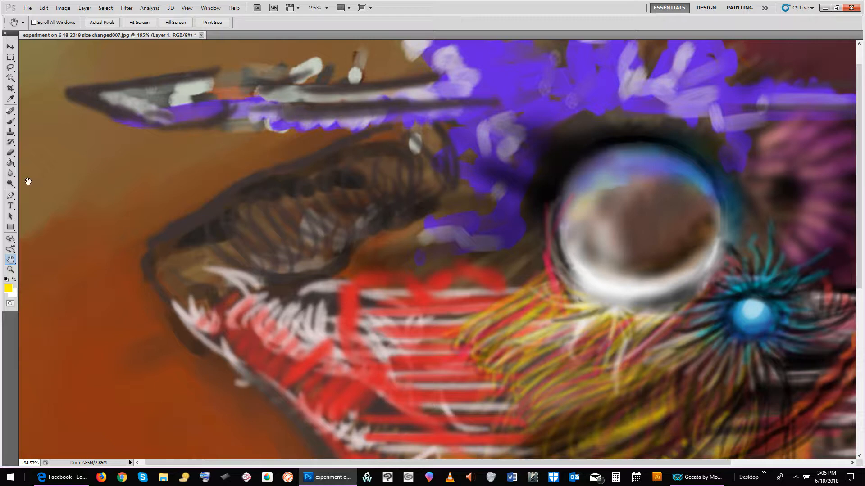
{"action": "left_click", "coordinate": [10, 108]}
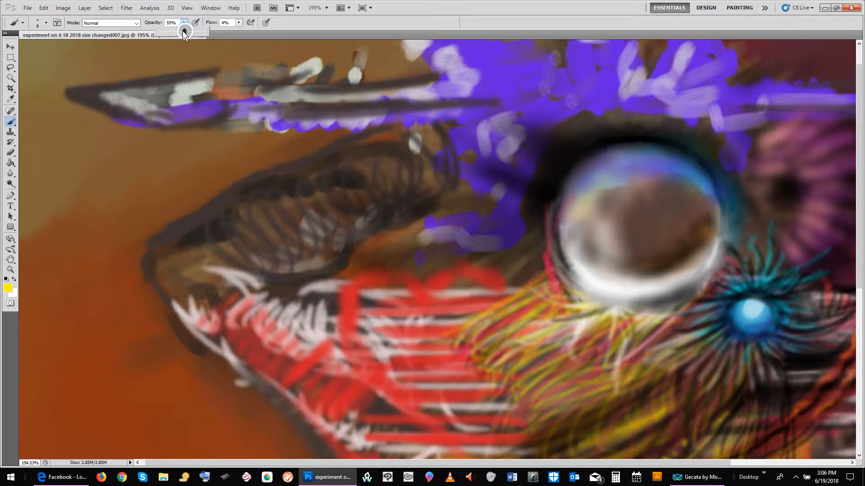
{"action": "left_click_drag", "start_coordinate": [184, 31], "coordinate": [191, 31]}
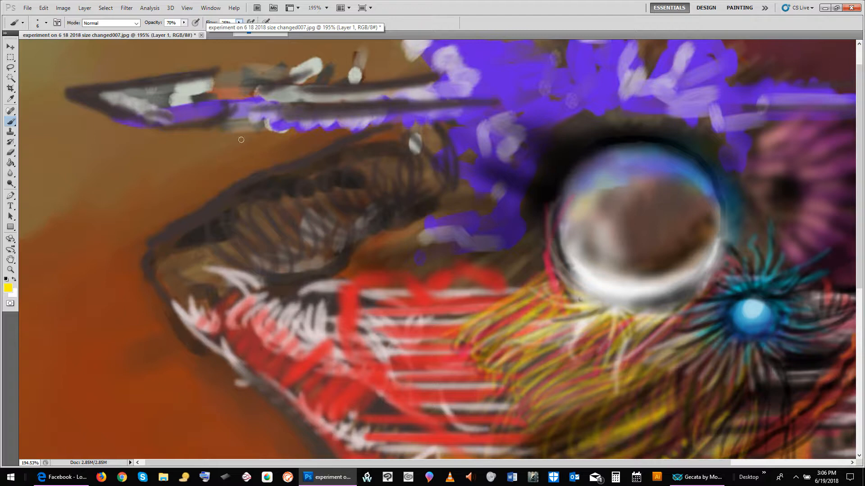
{"action": "left_click", "coordinate": [239, 23]}
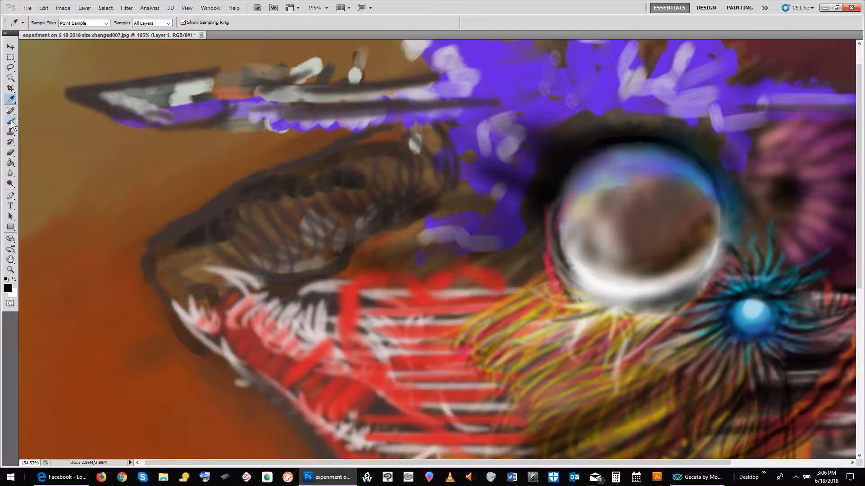
With the Brush at 45% opacity, trace dark outlines around the brown hand and into the purple
{"action": "left_click", "coordinate": [10, 121]}
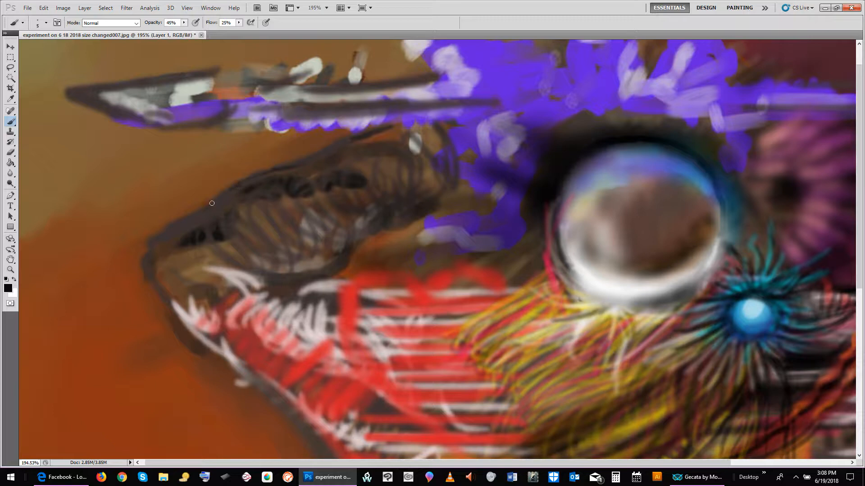
{"action": "left_click_drag", "start_coordinate": [211, 203], "coordinate": [146, 261]}
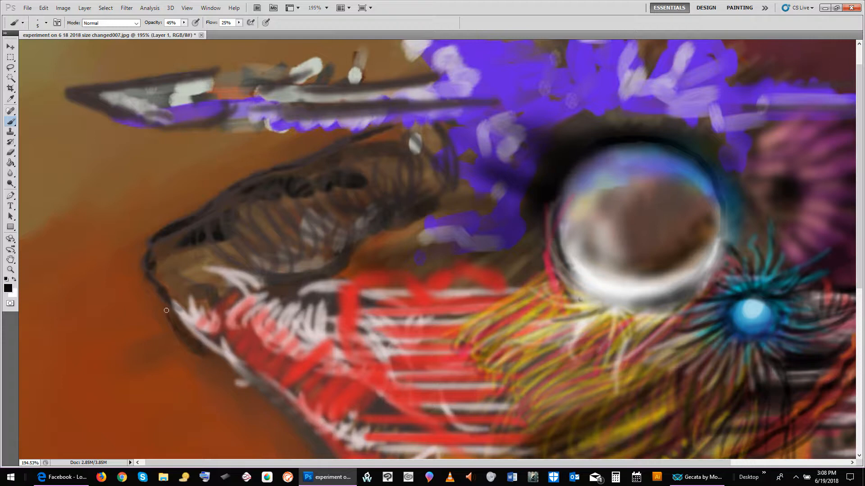
{"action": "left_click_drag", "start_coordinate": [167, 310], "coordinate": [207, 342]}
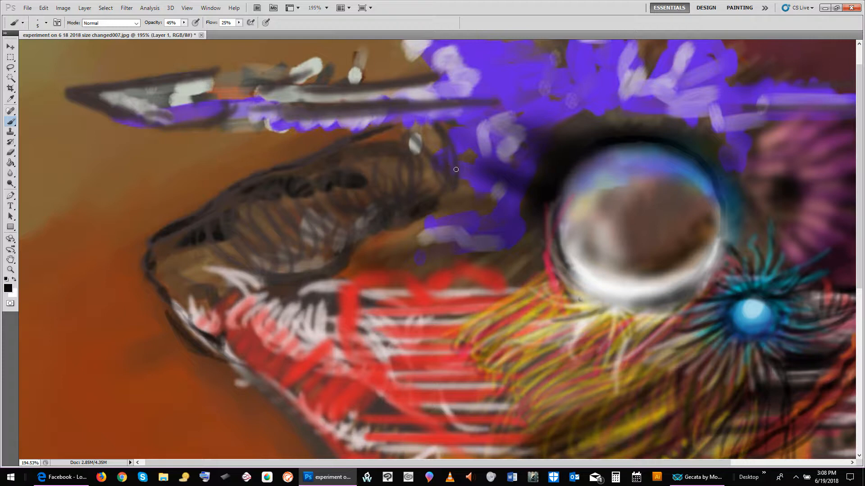
{"action": "left_click_drag", "start_coordinate": [457, 169], "coordinate": [487, 127]}
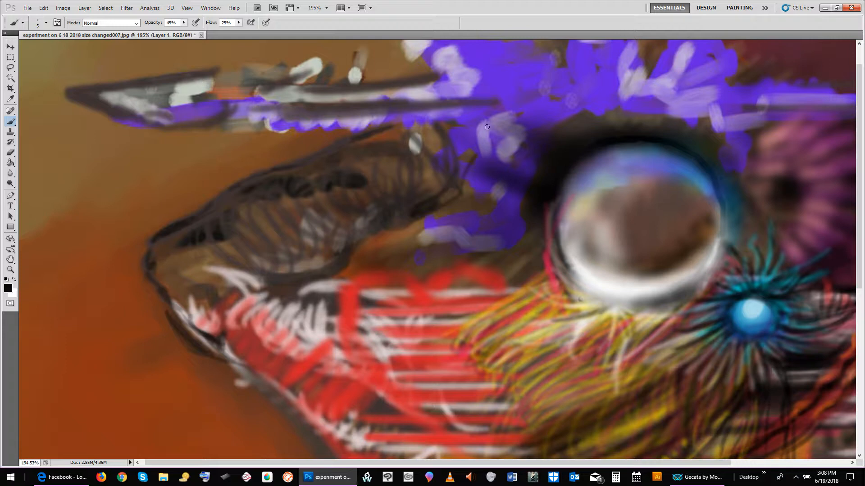
{"action": "left_click_drag", "start_coordinate": [487, 127], "coordinate": [469, 157]}
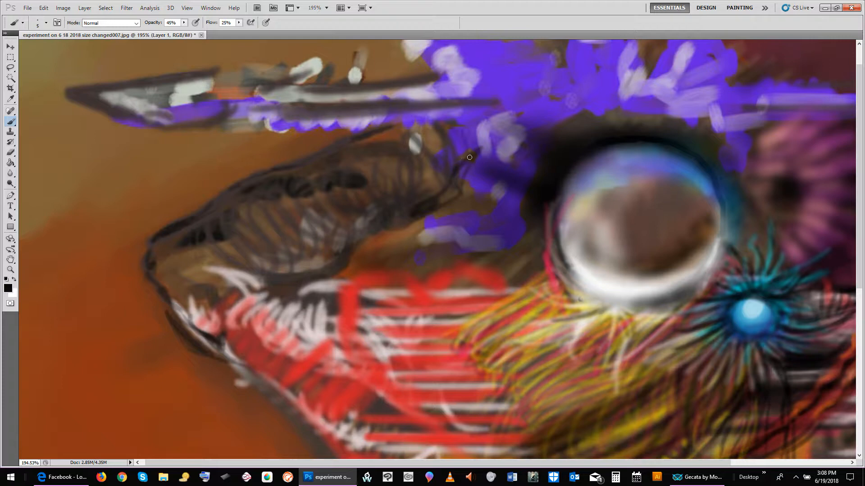
Sketch a dark spear outline over the purple splash and hatch inside it toward the tip
{"action": "left_click_drag", "start_coordinate": [466, 158], "coordinate": [484, 155]}
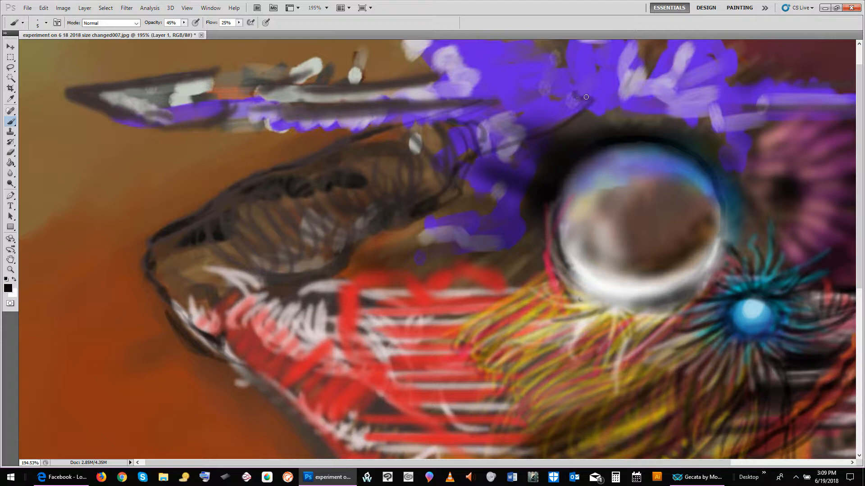
{"action": "left_click_drag", "start_coordinate": [586, 97], "coordinate": [511, 128]}
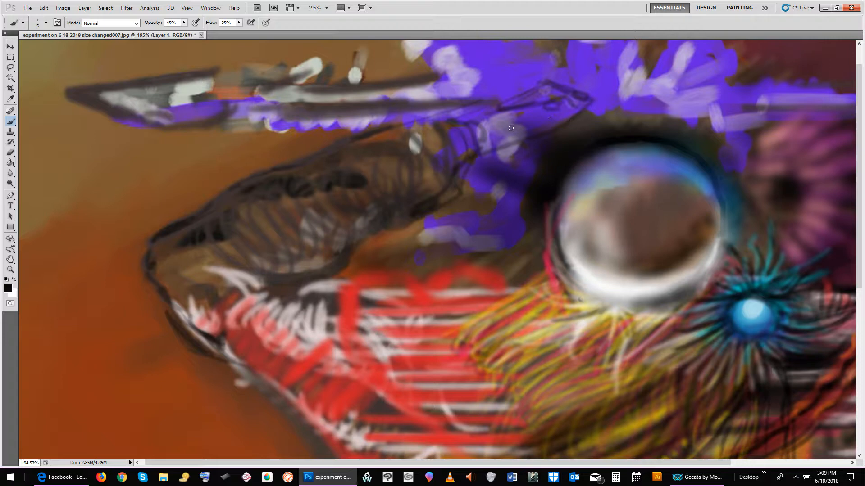
{"action": "left_click_drag", "start_coordinate": [511, 128], "coordinate": [536, 87]}
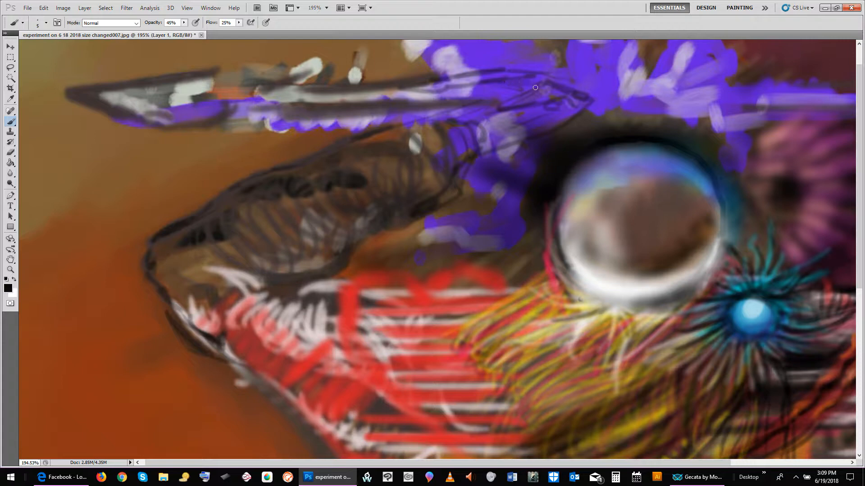
{"action": "left_click_drag", "start_coordinate": [533, 87], "coordinate": [489, 109]}
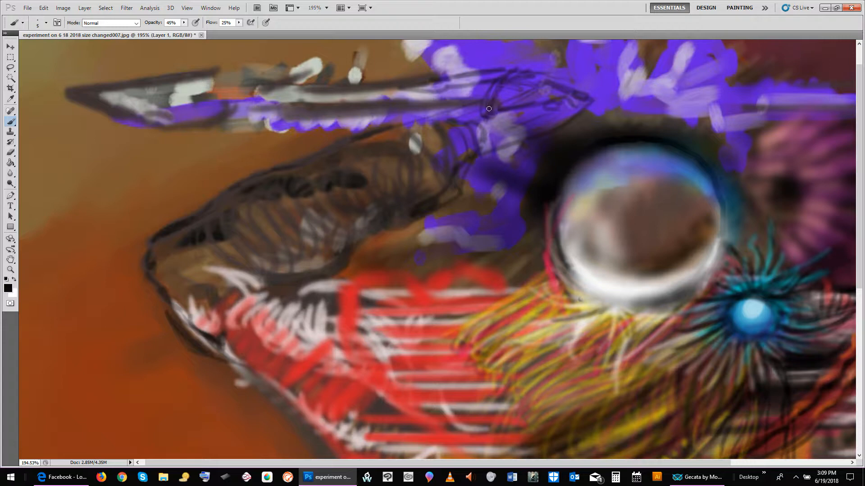
{"action": "left_click_drag", "start_coordinate": [488, 109], "coordinate": [533, 76]}
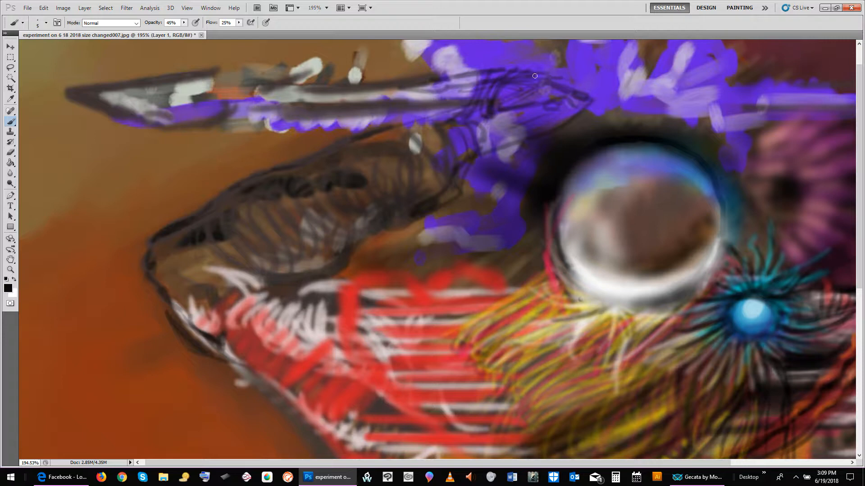
{"action": "left_click_drag", "start_coordinate": [534, 76], "coordinate": [454, 106]}
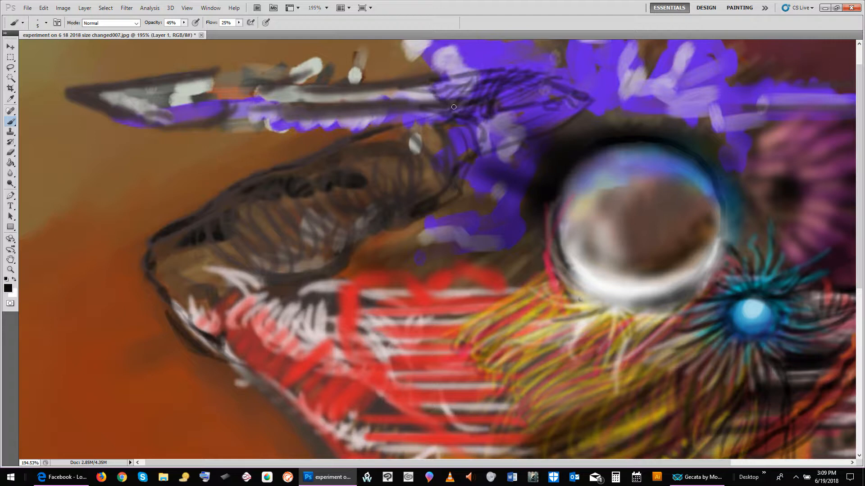
Deepen the dark hatching along the shaft and shade the purple around the spear tip
{"action": "left_click_drag", "start_coordinate": [453, 106], "coordinate": [435, 106]}
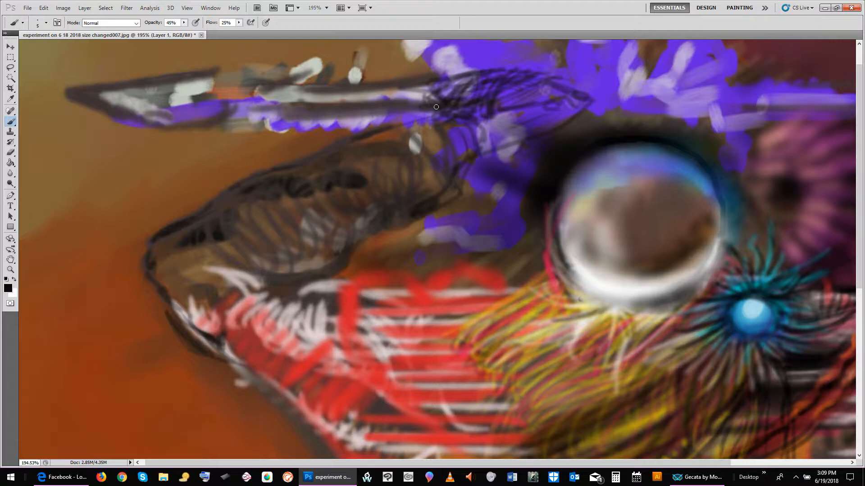
{"action": "left_click_drag", "start_coordinate": [436, 108], "coordinate": [507, 88]}
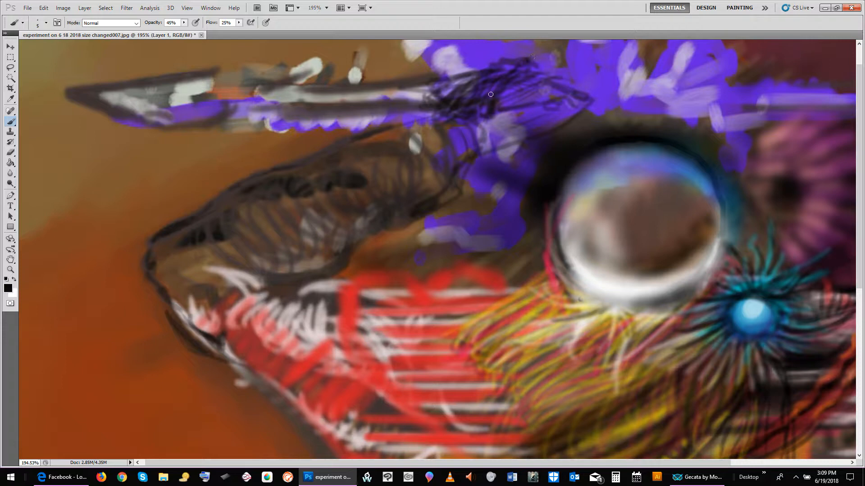
{"action": "left_click_drag", "start_coordinate": [491, 94], "coordinate": [481, 87]}
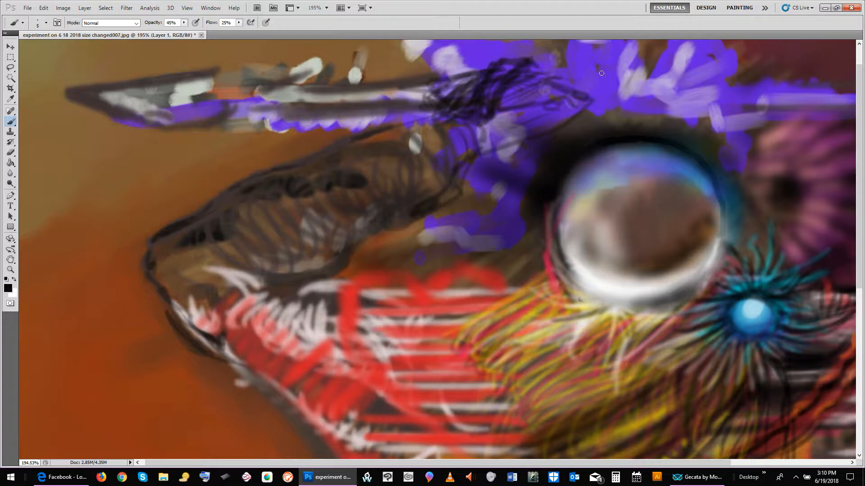
{"action": "left_click_drag", "start_coordinate": [601, 73], "coordinate": [558, 76]}
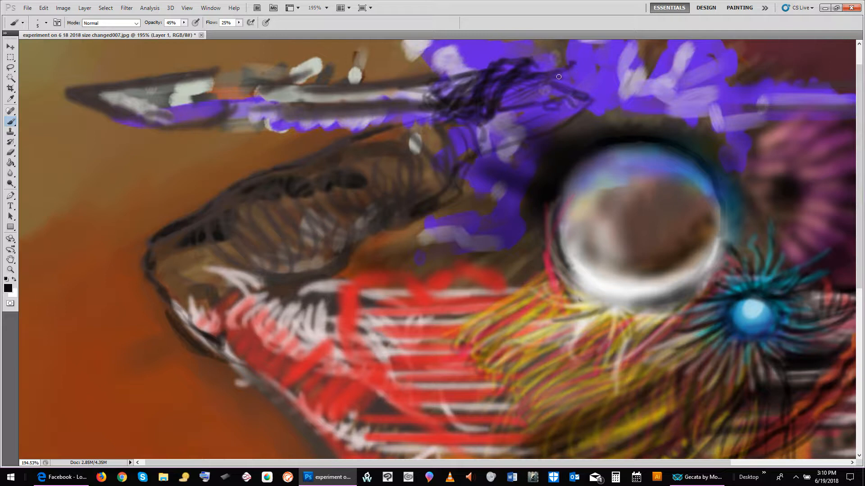
{"action": "left_click_drag", "start_coordinate": [558, 76], "coordinate": [546, 92]}
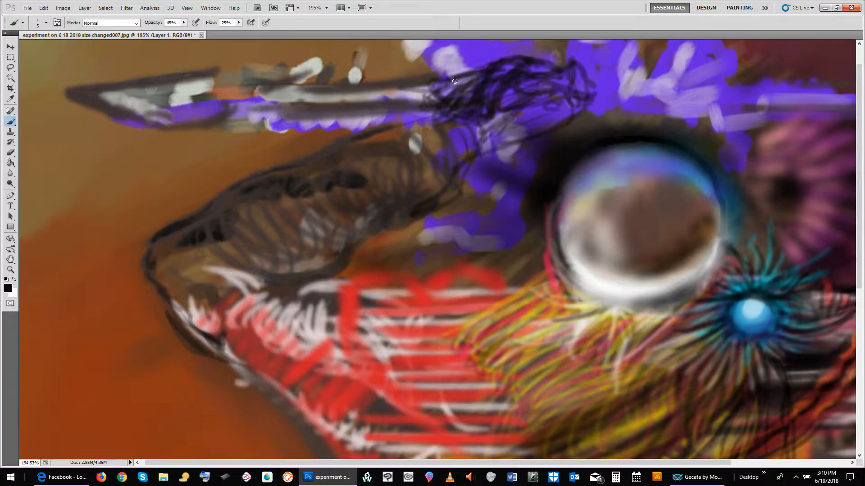
{"action": "left_click_drag", "start_coordinate": [454, 81], "coordinate": [533, 93]}
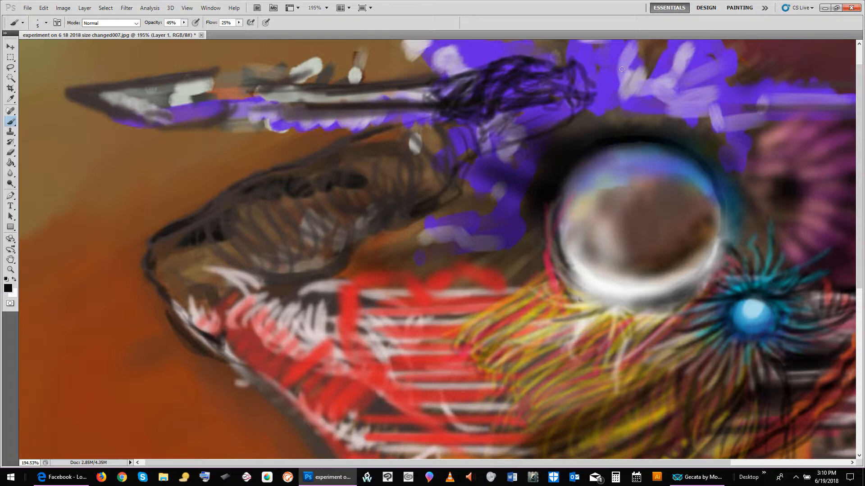
Paint long dark streaks that extend the spear shaft rightward across the purple
{"action": "left_click_drag", "start_coordinate": [622, 69], "coordinate": [595, 82]}
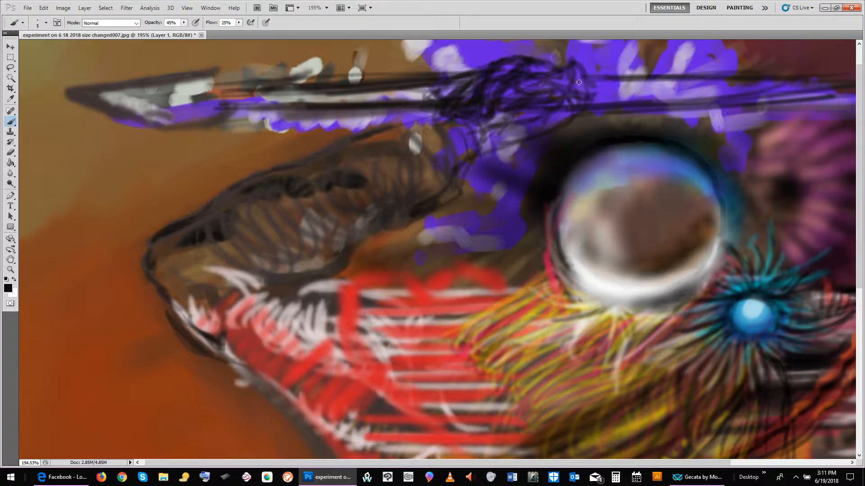
{"action": "left_click_drag", "start_coordinate": [578, 82], "coordinate": [547, 60]}
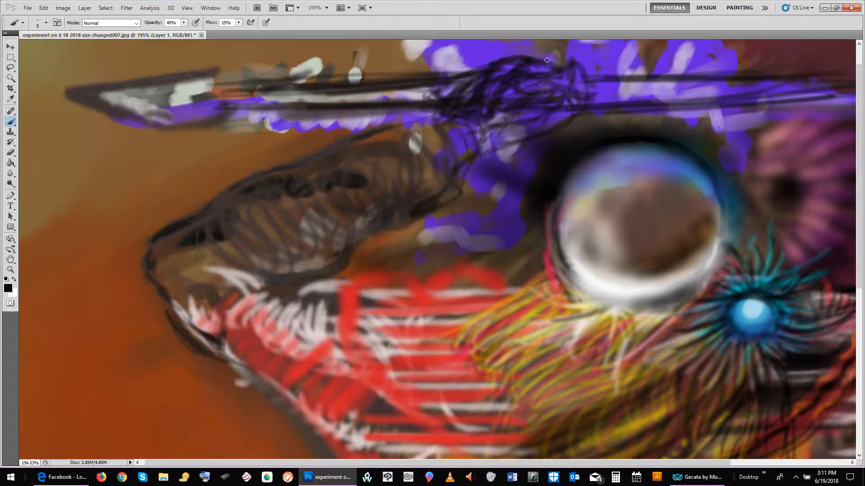
{"action": "left_click_drag", "start_coordinate": [546, 60], "coordinate": [486, 102]}
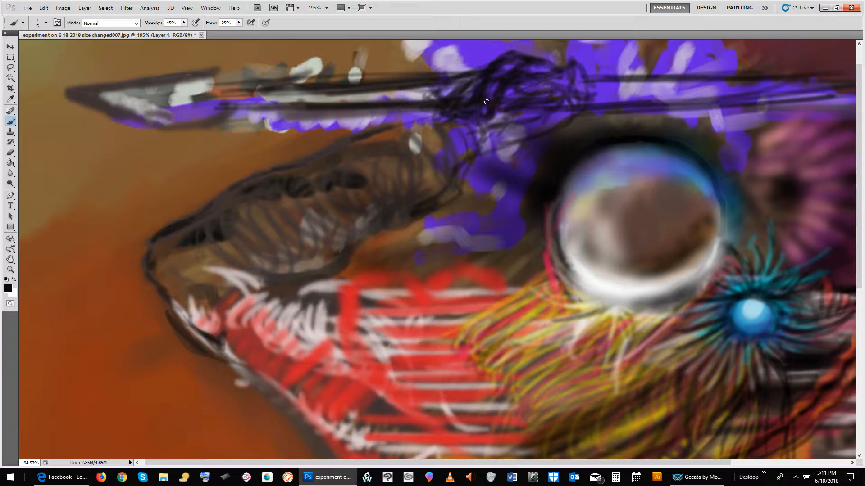
{"action": "left_click_drag", "start_coordinate": [486, 101], "coordinate": [523, 78]}
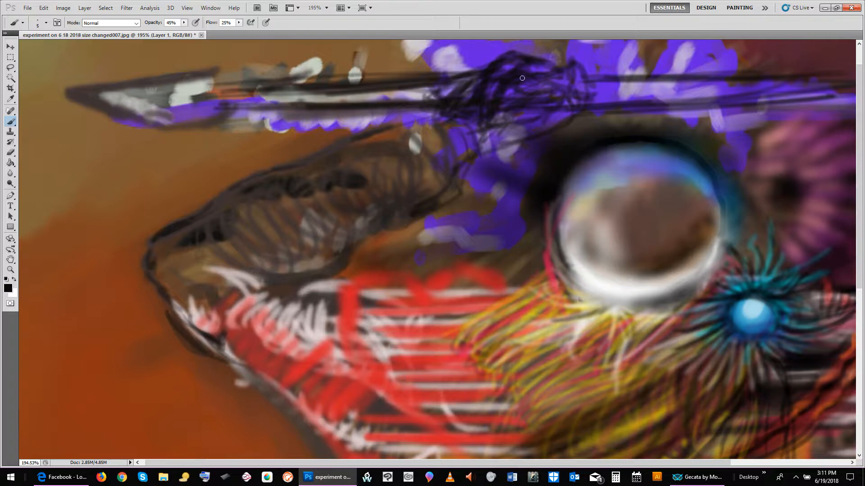
{"action": "left_click_drag", "start_coordinate": [522, 78], "coordinate": [477, 72]}
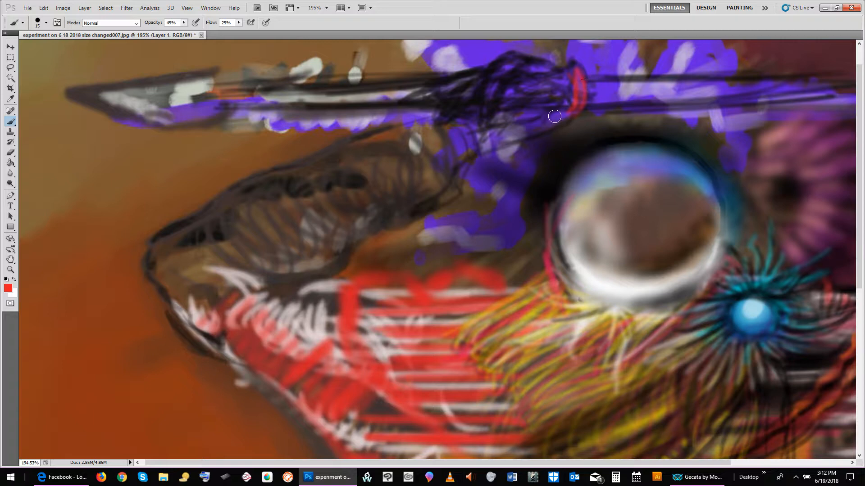
Paint red curved strokes forming a finger curling over the spear shaft
{"action": "left_click_drag", "start_coordinate": [555, 115], "coordinate": [563, 101]}
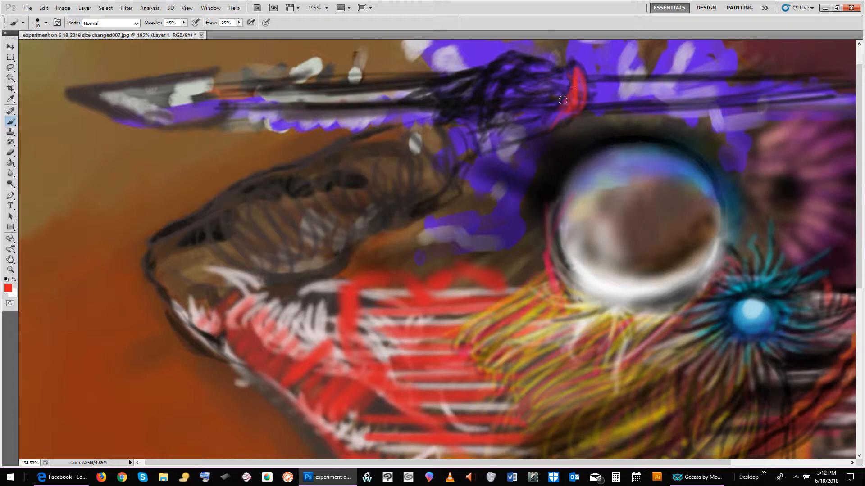
{"action": "left_click_drag", "start_coordinate": [563, 100], "coordinate": [571, 99]}
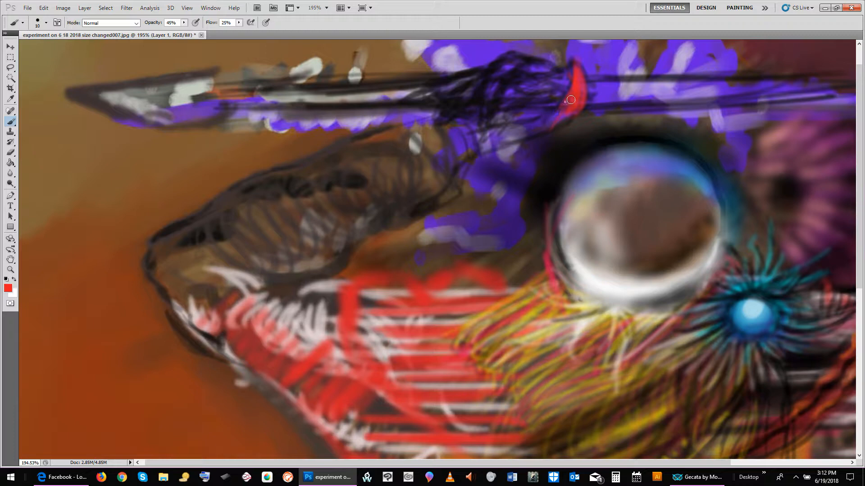
{"action": "left_click_drag", "start_coordinate": [571, 100], "coordinate": [529, 127]}
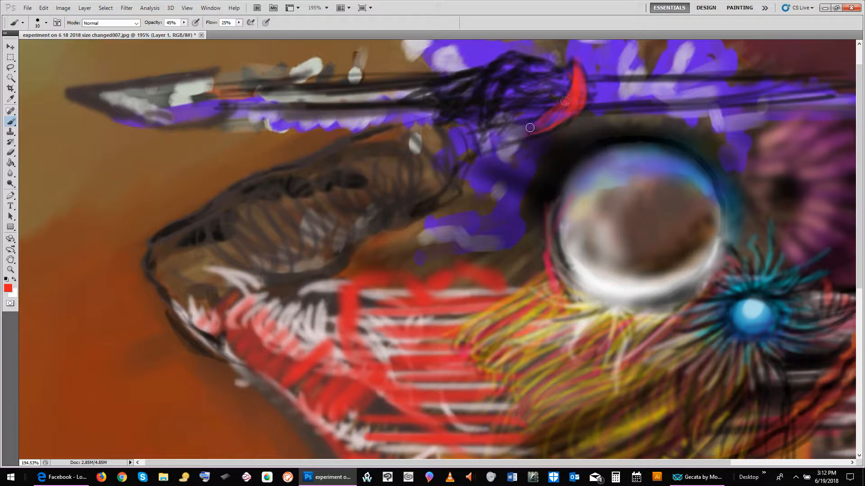
{"action": "left_click_drag", "start_coordinate": [530, 127], "coordinate": [558, 68]}
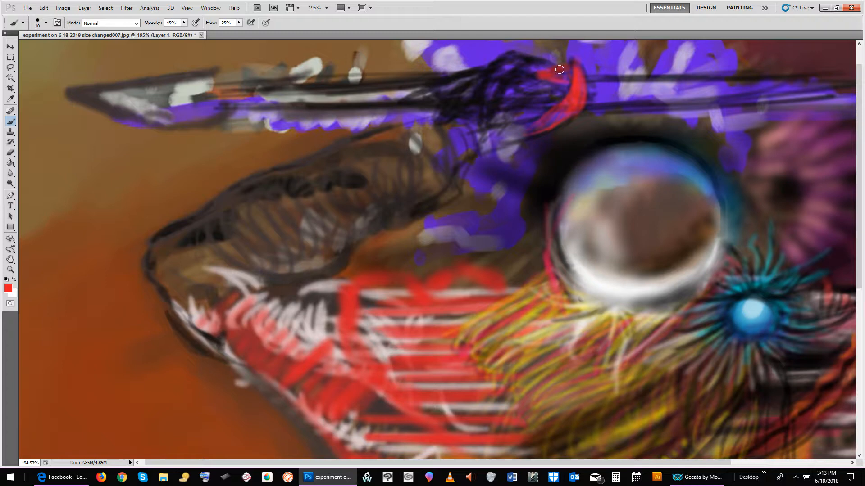
{"action": "left_click_drag", "start_coordinate": [558, 69], "coordinate": [554, 76]}
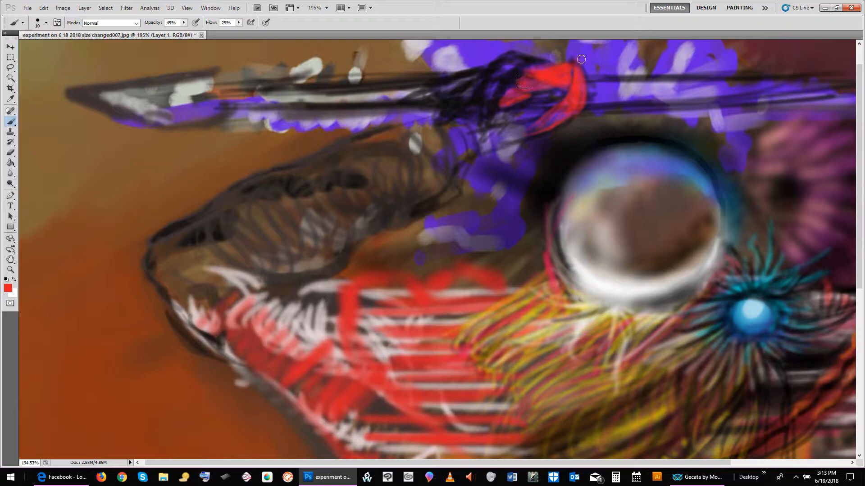
Fill in the red gripping hand with knuckles and a rounded edge below the spear
{"action": "left_click_drag", "start_coordinate": [580, 59], "coordinate": [518, 105]}
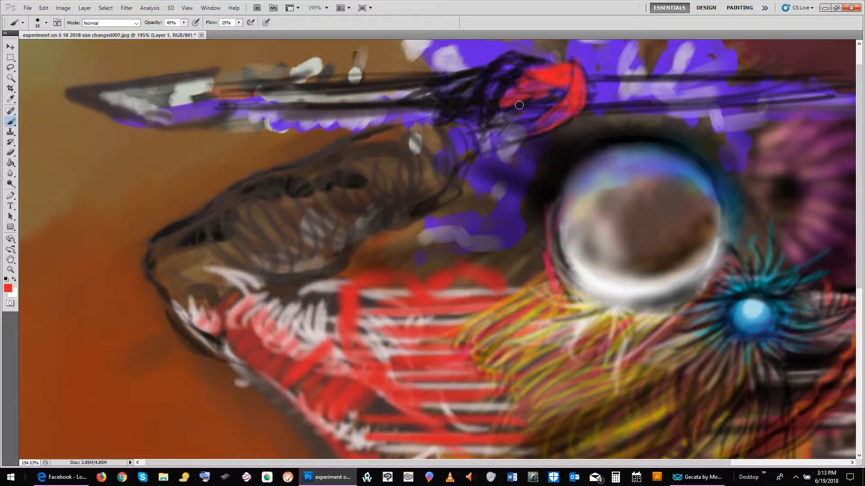
{"action": "left_click_drag", "start_coordinate": [519, 105], "coordinate": [501, 104]}
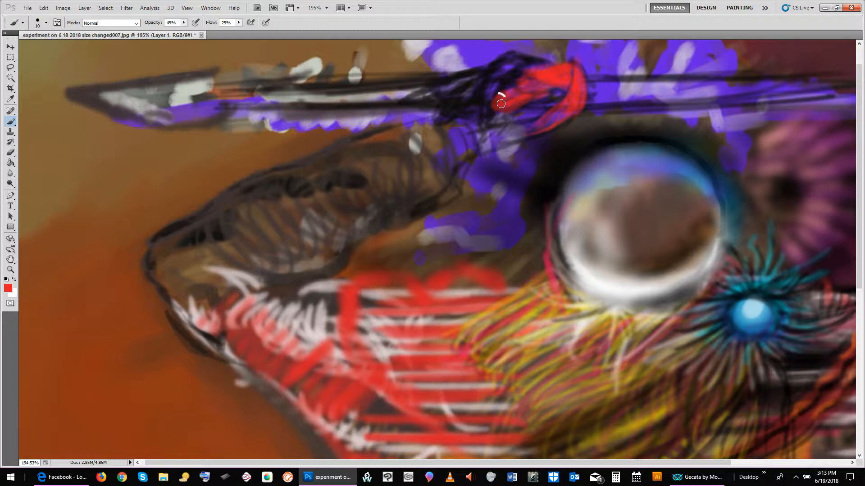
{"action": "left_click_drag", "start_coordinate": [499, 103], "coordinate": [521, 115]}
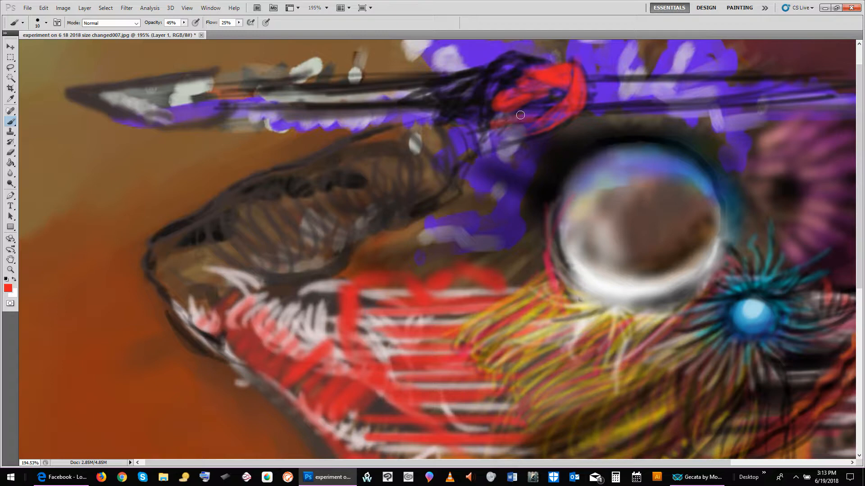
{"action": "left_click_drag", "start_coordinate": [521, 115], "coordinate": [473, 131]}
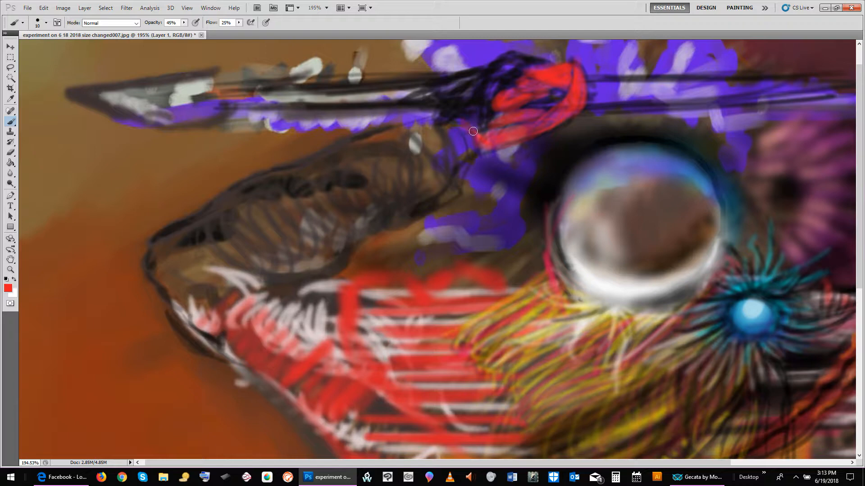
{"action": "left_click_drag", "start_coordinate": [473, 131], "coordinate": [462, 147]}
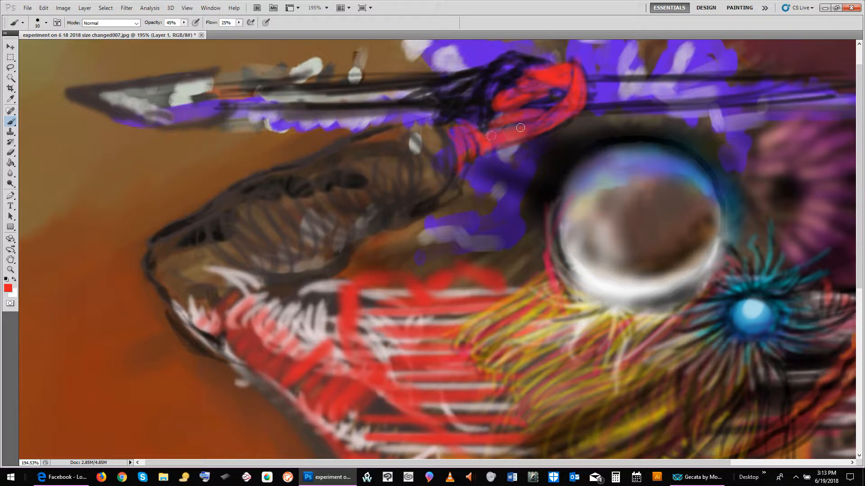
Widen the red hand with strokes down the wrist and across the spear shaft
{"action": "left_click_drag", "start_coordinate": [521, 128], "coordinate": [460, 187]}
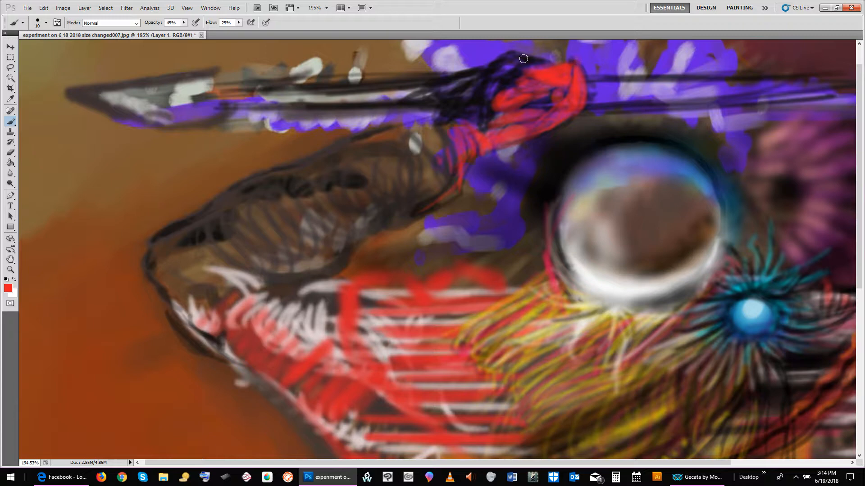
{"action": "left_click_drag", "start_coordinate": [523, 59], "coordinate": [481, 118]}
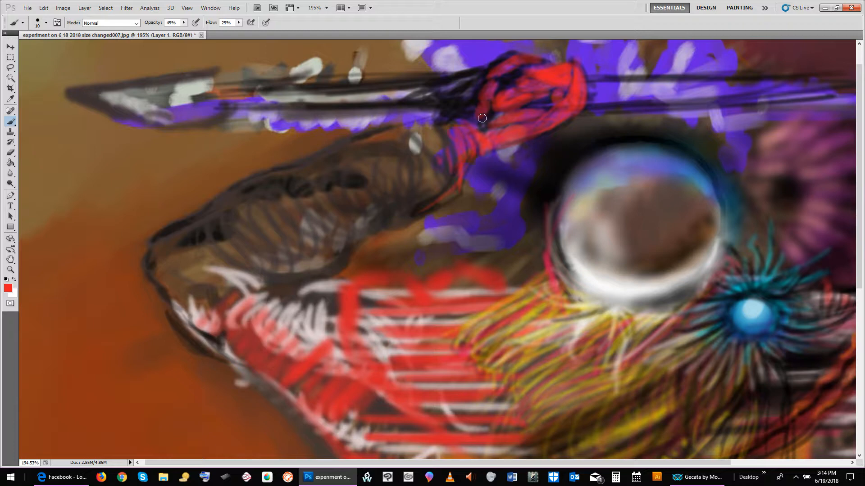
{"action": "left_click_drag", "start_coordinate": [481, 118], "coordinate": [454, 111]}
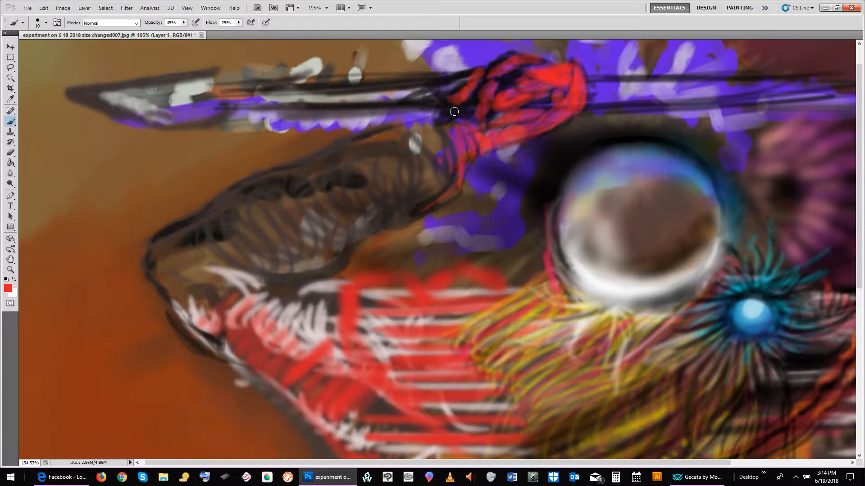
{"action": "left_click_drag", "start_coordinate": [454, 111], "coordinate": [437, 122]}
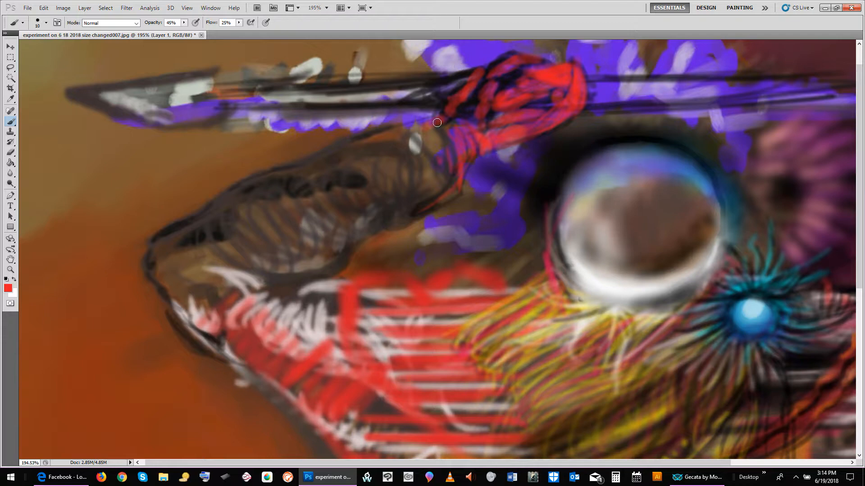
{"action": "left_click_drag", "start_coordinate": [438, 123], "coordinate": [451, 79]}
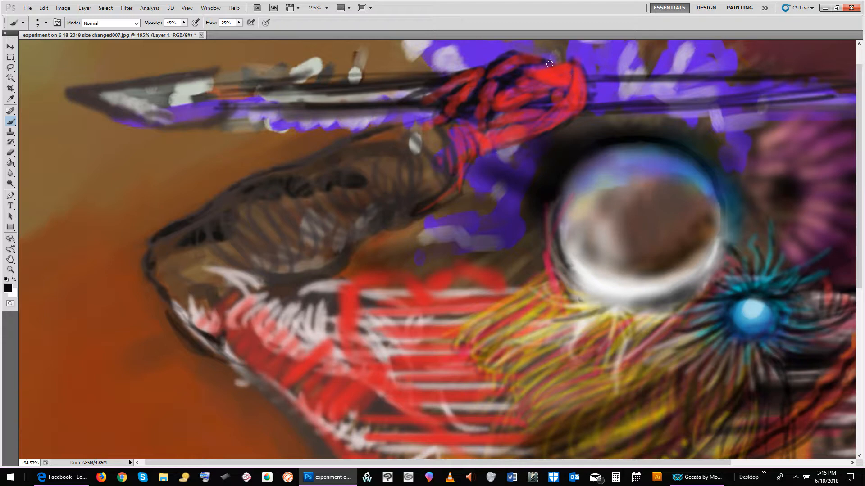
Draw dark detail lines over the hand's top, knuckles and fingers
{"action": "left_click_drag", "start_coordinate": [549, 64], "coordinate": [531, 107]}
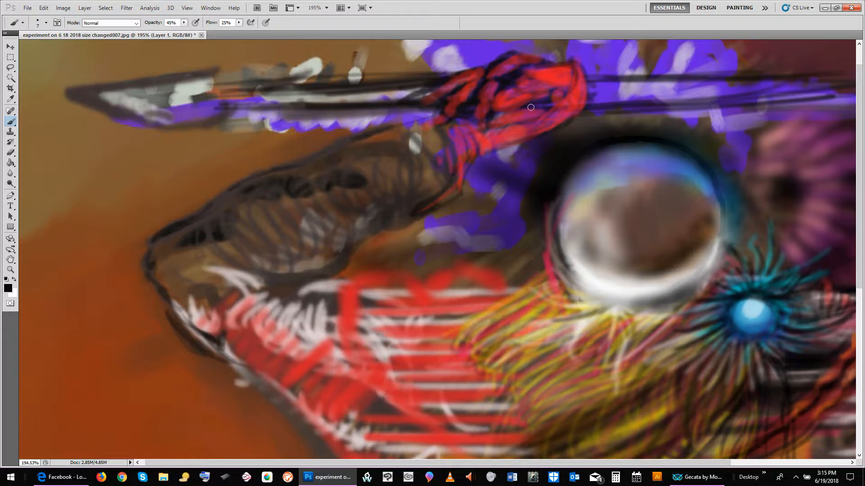
{"action": "left_click_drag", "start_coordinate": [531, 107], "coordinate": [553, 73]}
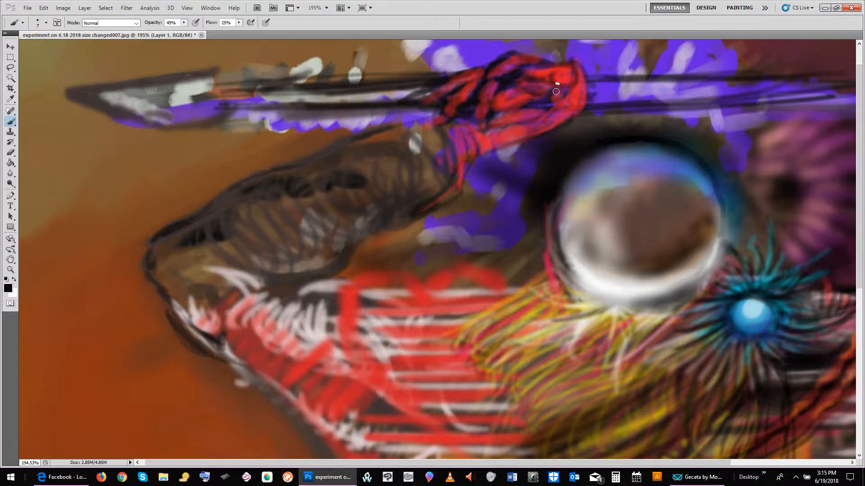
{"action": "left_click_drag", "start_coordinate": [556, 92], "coordinate": [507, 108]}
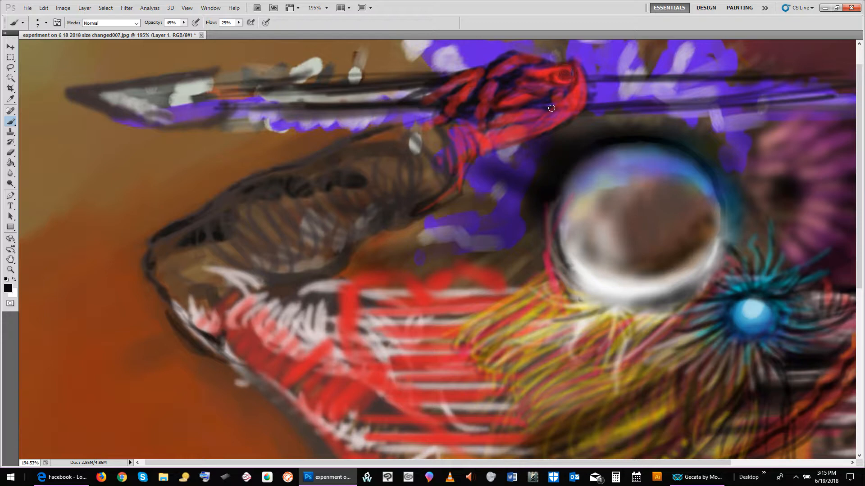
{"action": "left_click_drag", "start_coordinate": [550, 108], "coordinate": [556, 105]}
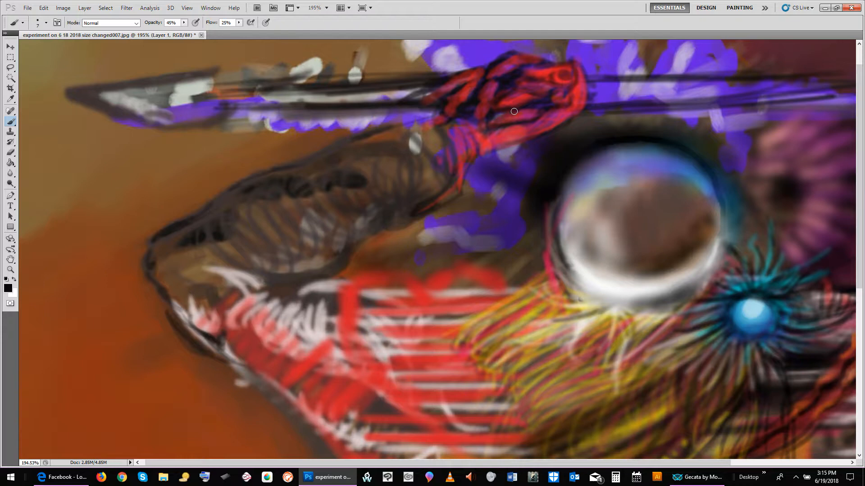
{"action": "left_click_drag", "start_coordinate": [514, 111], "coordinate": [592, 79]}
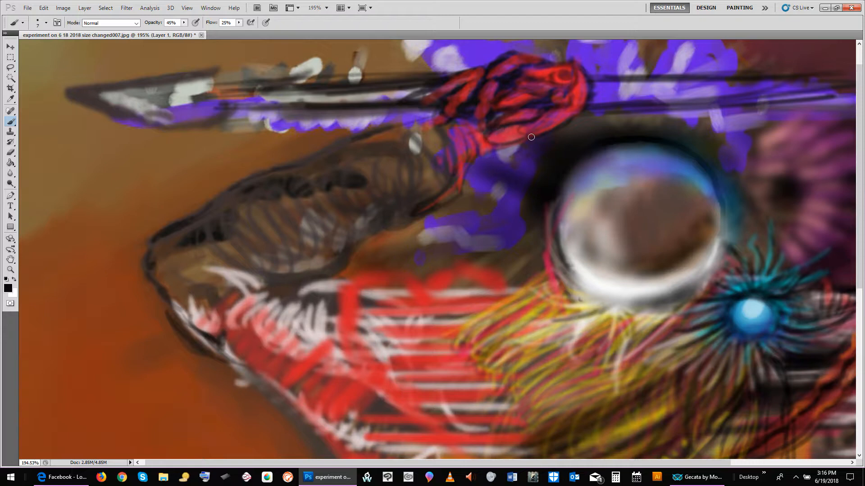
Darken the hand's underside and wrist, add a tip ring, and outline its right edge
{"action": "left_click_drag", "start_coordinate": [531, 137], "coordinate": [477, 145]}
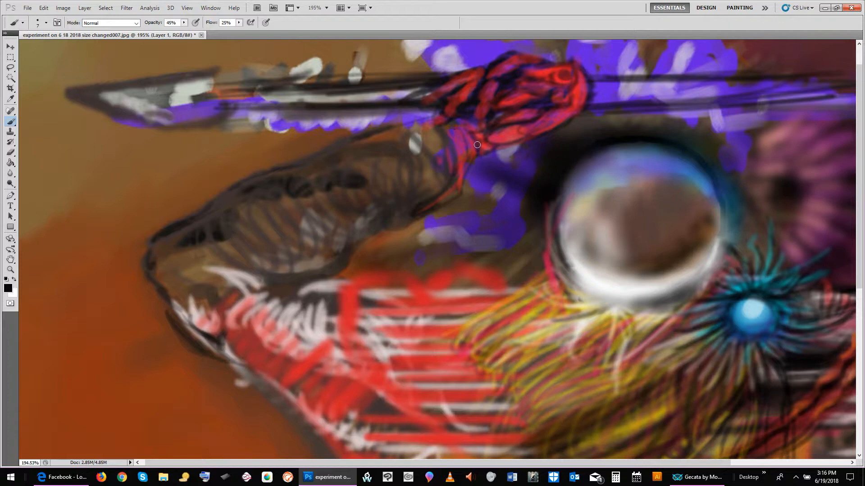
{"action": "left_click_drag", "start_coordinate": [477, 145], "coordinate": [466, 164]}
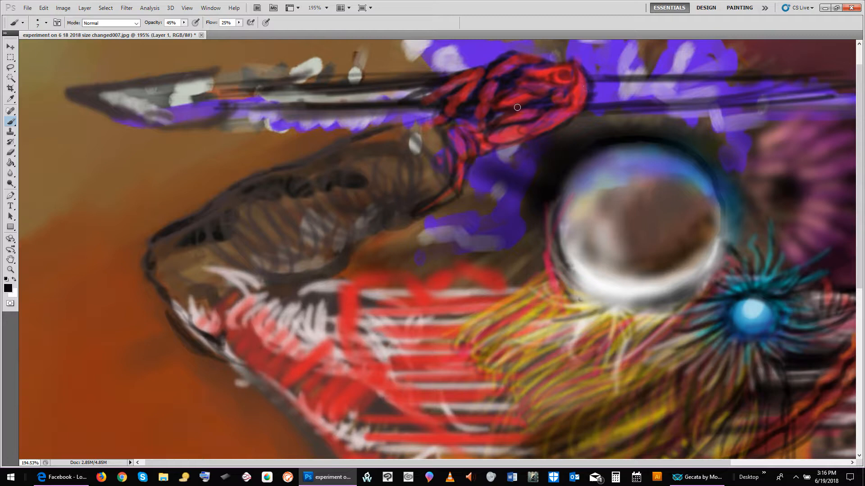
{"action": "mouse_move", "coordinate": [527, 84]}
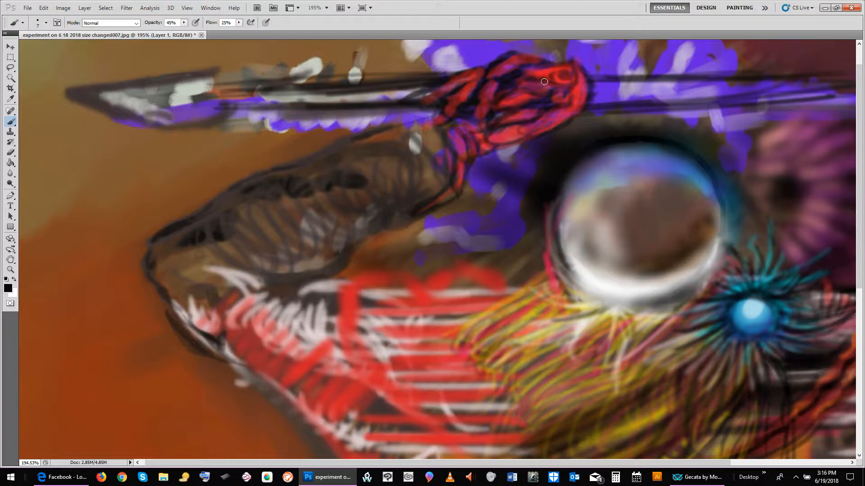
{"action": "left_click_drag", "start_coordinate": [544, 81], "coordinate": [573, 84]}
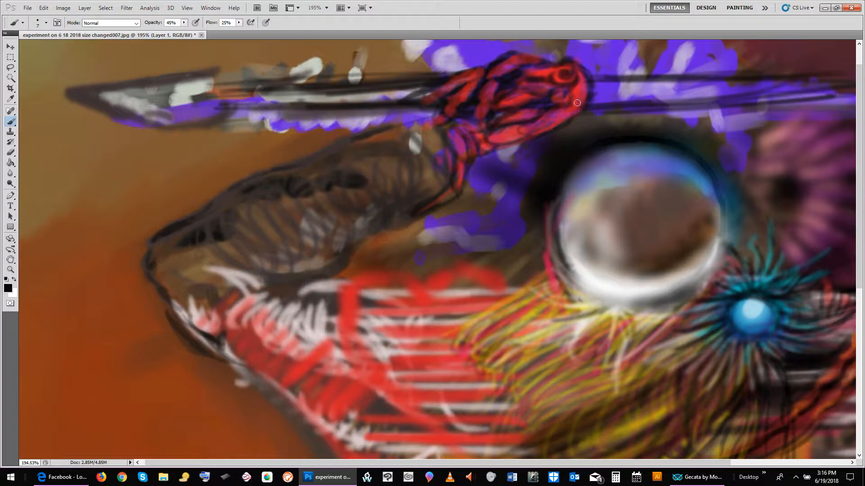
{"action": "left_click_drag", "start_coordinate": [576, 103], "coordinate": [505, 109]}
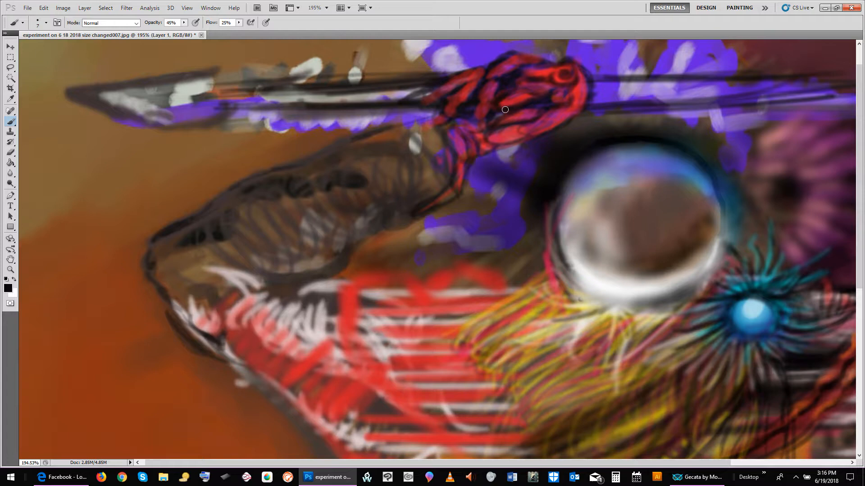
{"action": "left_click_drag", "start_coordinate": [504, 109], "coordinate": [535, 120]}
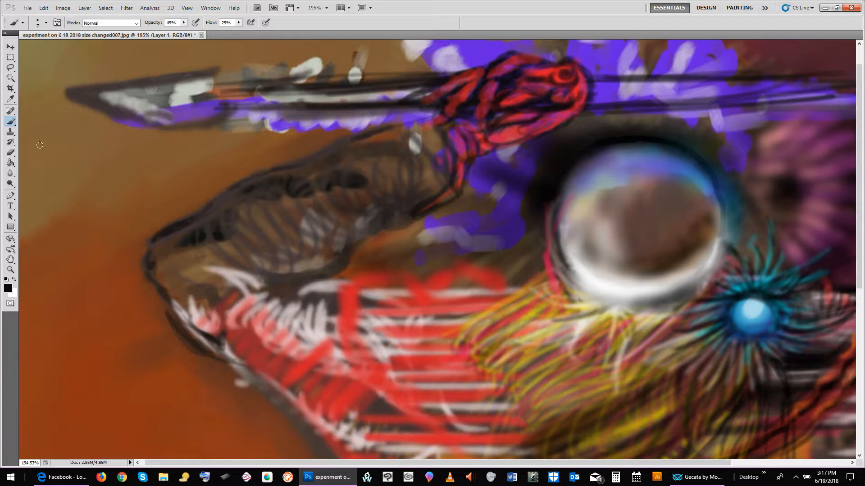
Sample purple from the painting and brush it over the grey shaft out to the left tip
{"action": "left_click", "coordinate": [10, 130]}
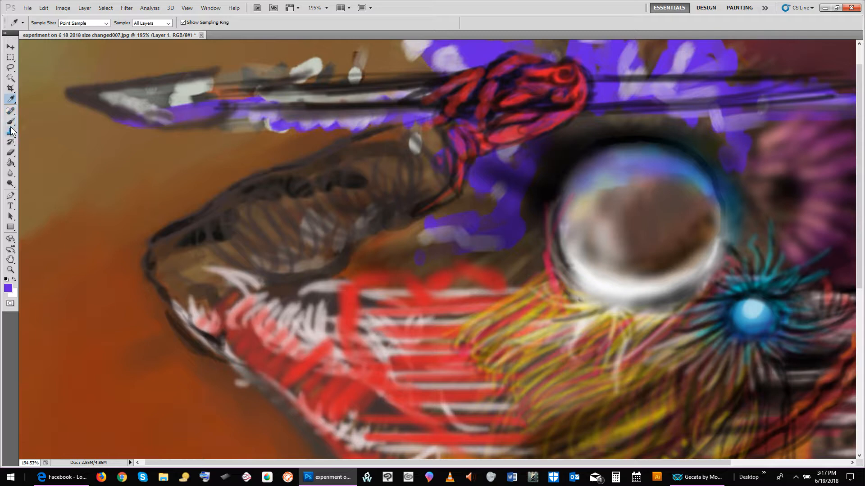
{"action": "left_click", "coordinate": [10, 109]}
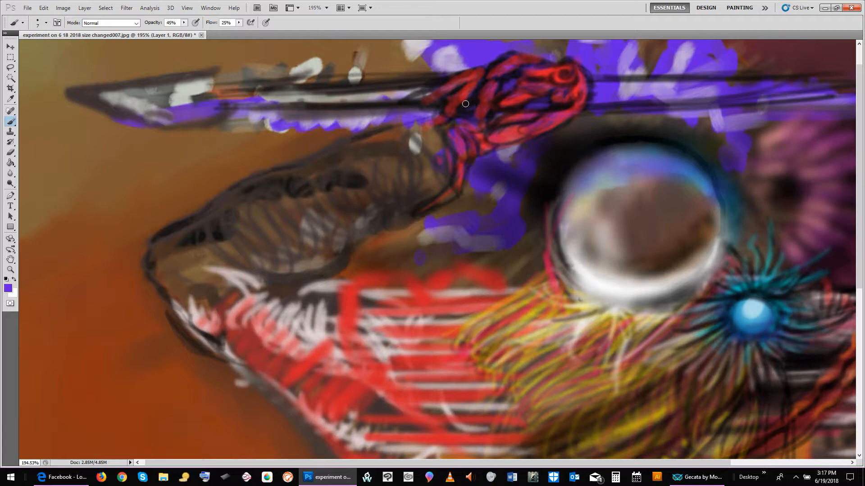
{"action": "left_click_drag", "start_coordinate": [465, 103], "coordinate": [423, 86]}
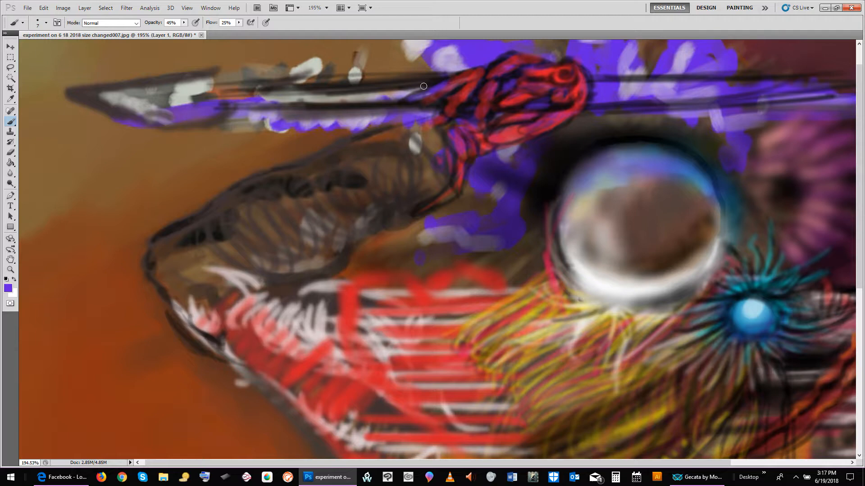
{"action": "left_click_drag", "start_coordinate": [423, 86], "coordinate": [352, 88]}
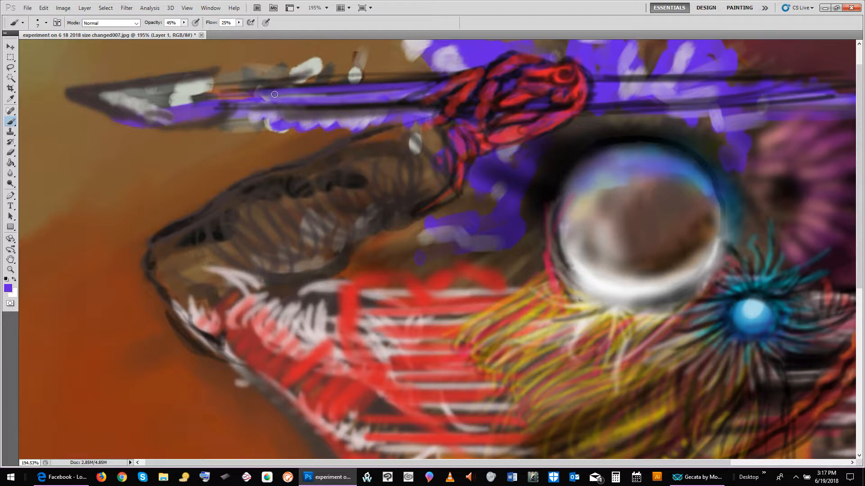
{"action": "left_click_drag", "start_coordinate": [275, 96], "coordinate": [130, 98]}
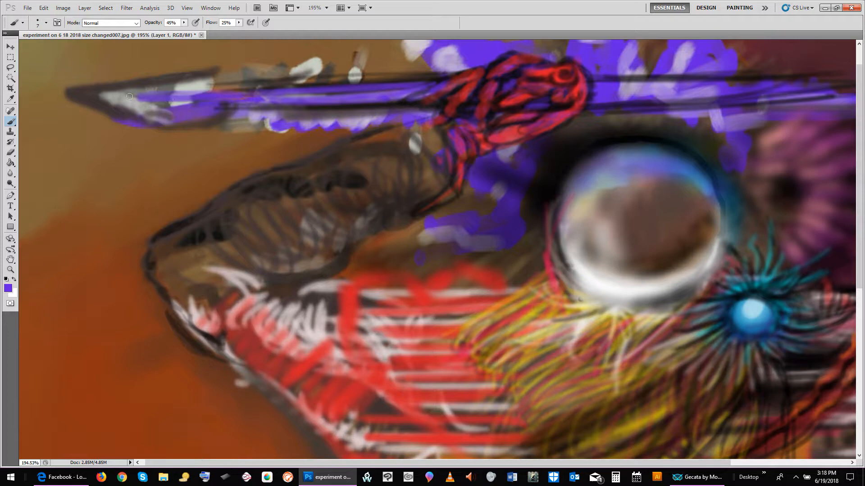
{"action": "left_click_drag", "start_coordinate": [128, 96], "coordinate": [117, 106]}
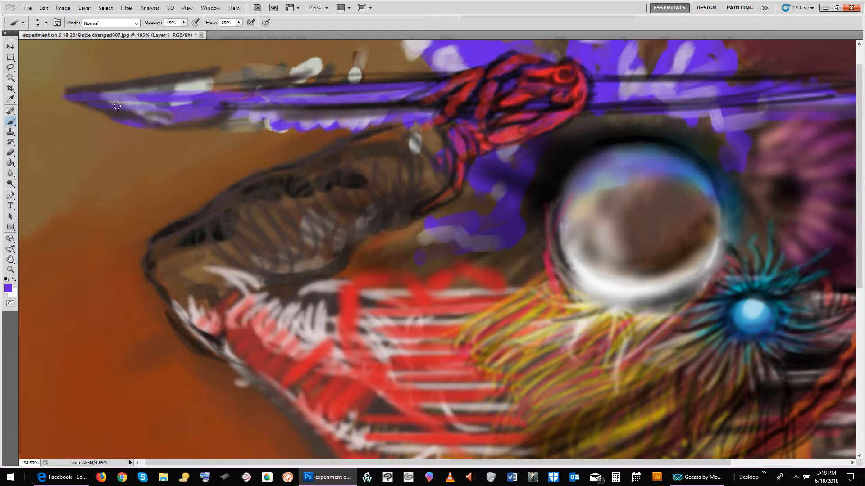
{"action": "left_click_drag", "start_coordinate": [117, 106], "coordinate": [86, 94]}
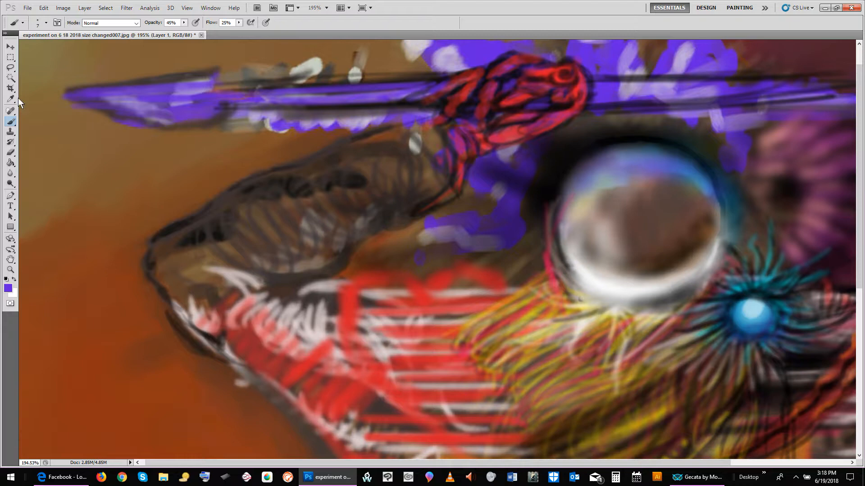
Sample a dark colour, then paint dark spear edges and extend a sharp point leftward
{"action": "left_click", "coordinate": [10, 100]}
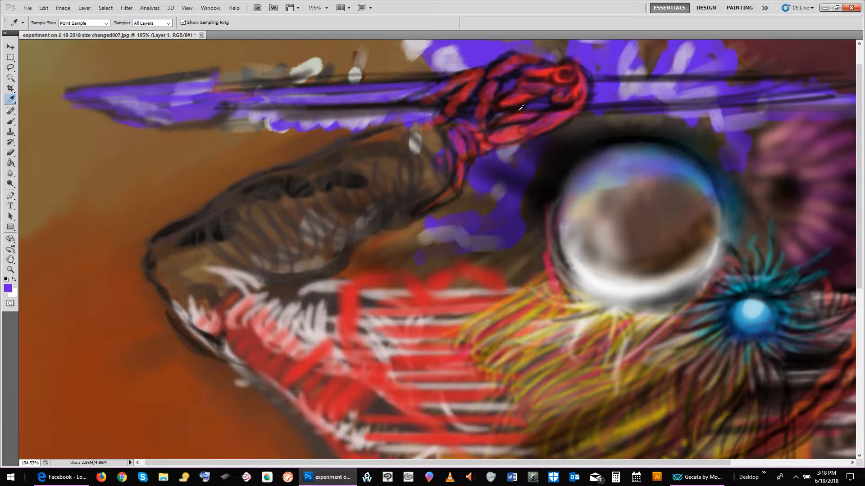
{"action": "left_click", "coordinate": [10, 110]}
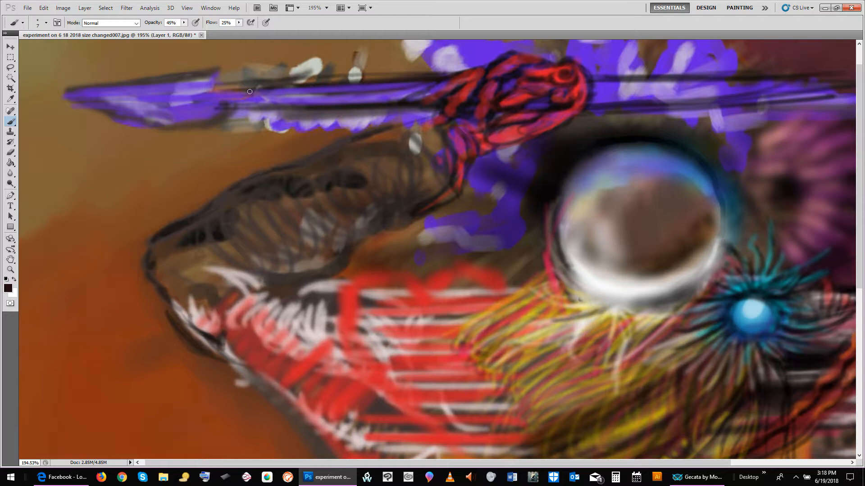
{"action": "left_click_drag", "start_coordinate": [249, 91], "coordinate": [221, 98]}
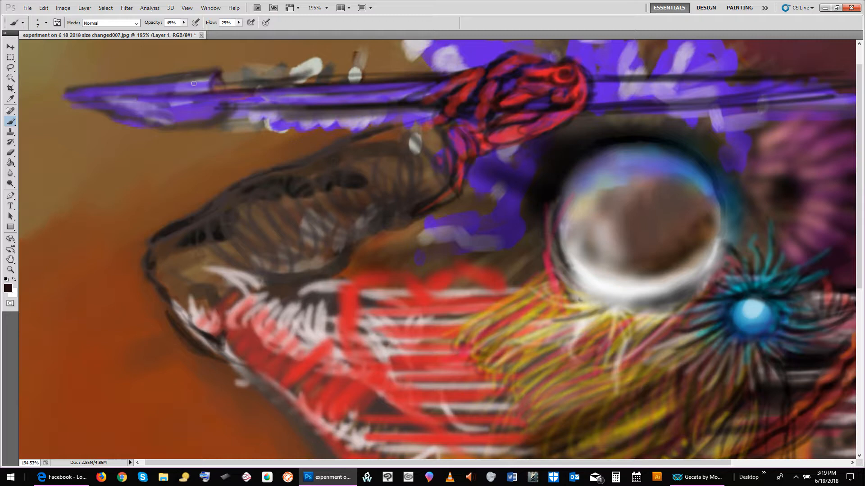
{"action": "left_click_drag", "start_coordinate": [195, 83], "coordinate": [106, 104]}
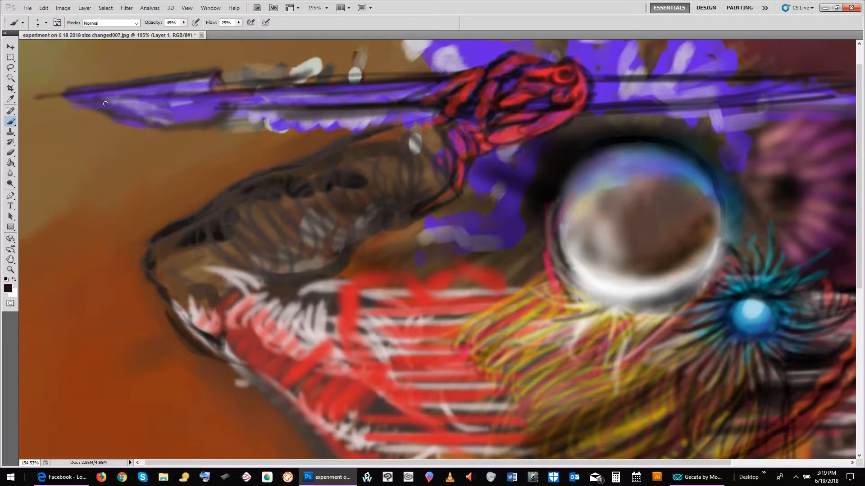
{"action": "left_click_drag", "start_coordinate": [106, 104], "coordinate": [40, 96]}
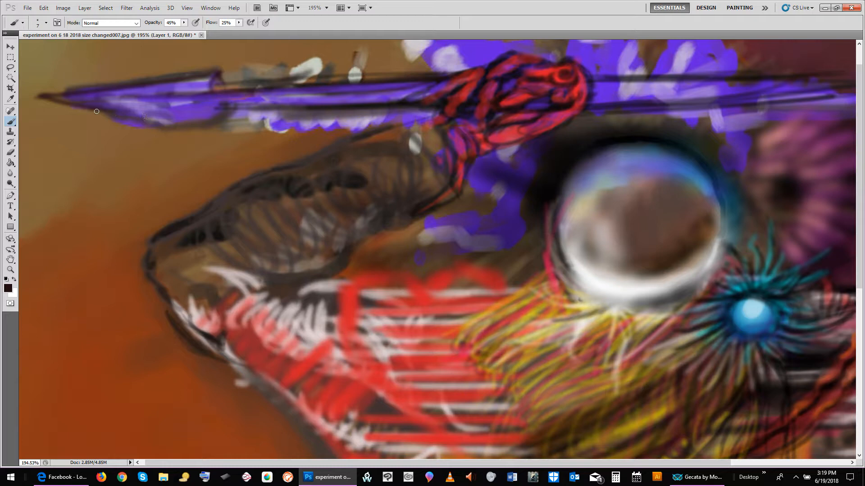
{"action": "left_click_drag", "start_coordinate": [97, 111], "coordinate": [133, 114]}
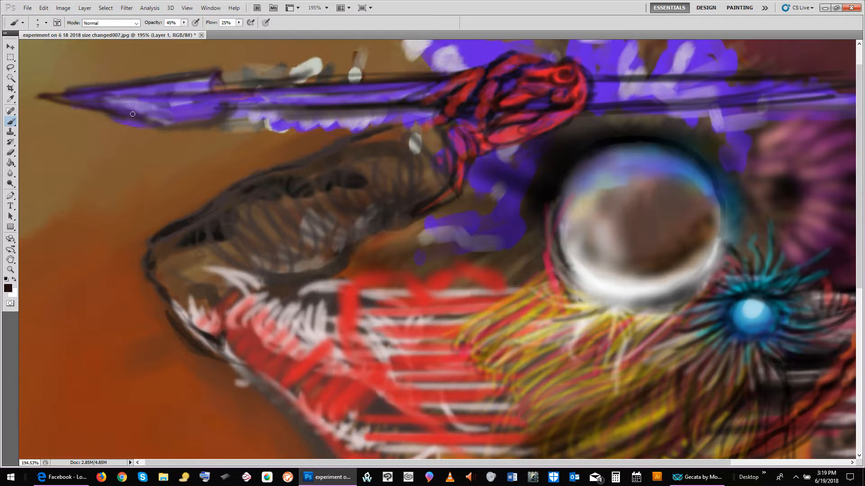
{"action": "left_click_drag", "start_coordinate": [133, 114], "coordinate": [233, 124]}
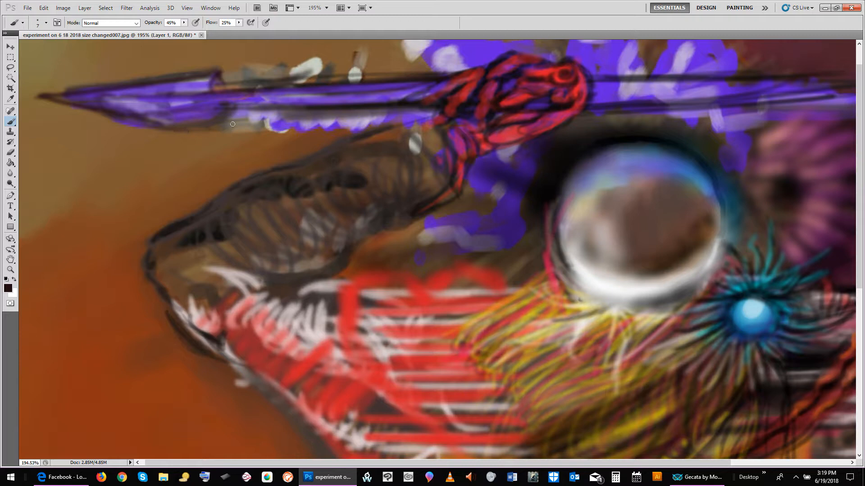
{"action": "left_click_drag", "start_coordinate": [233, 124], "coordinate": [186, 107]}
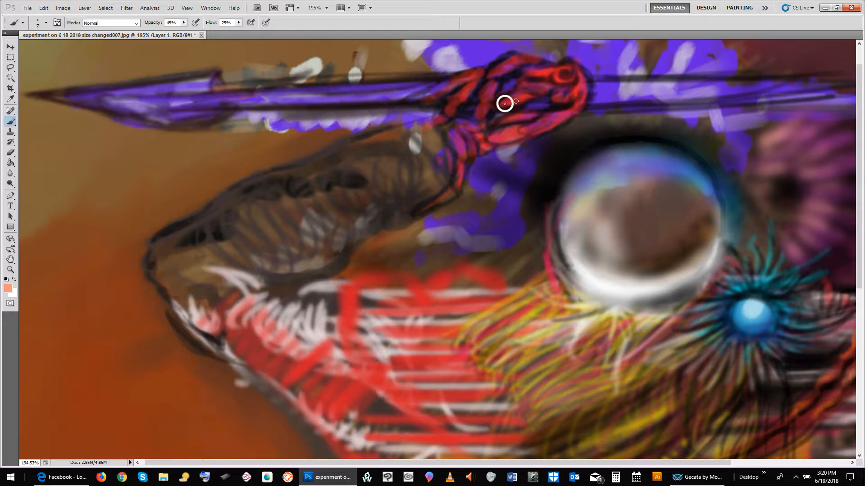
{"action": "mouse_move", "coordinate": [37, 103]}
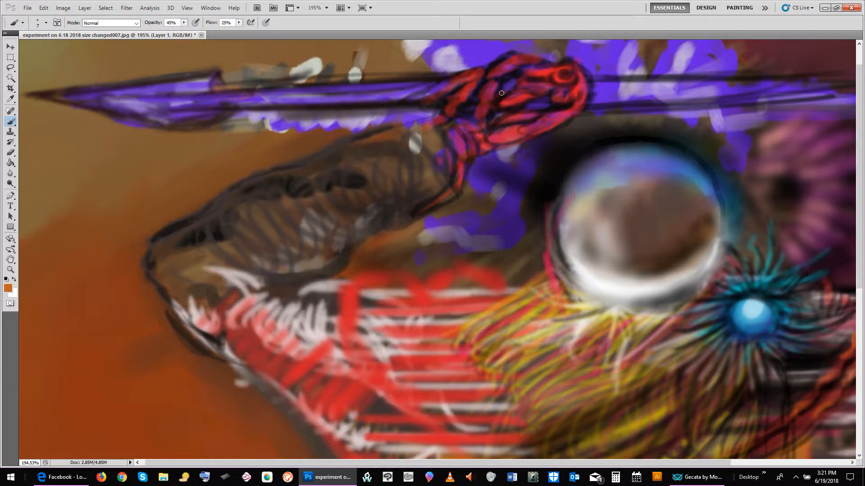
Paint orange highlight strokes over the red hand's fingers, top and wrist
{"action": "left_click_drag", "start_coordinate": [503, 91], "coordinate": [494, 111]}
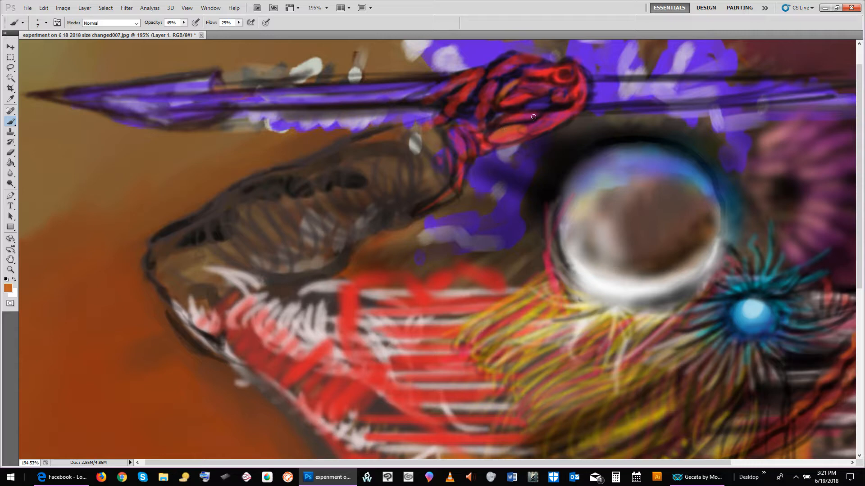
{"action": "left_click_drag", "start_coordinate": [533, 117], "coordinate": [563, 114]}
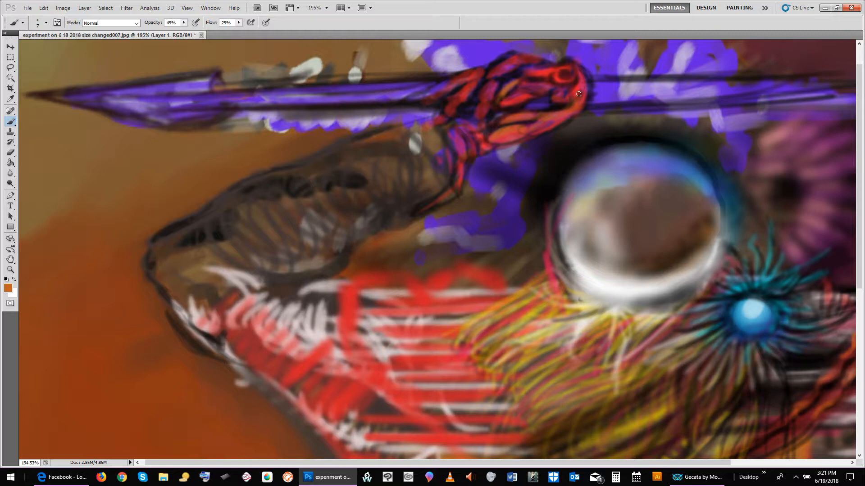
{"action": "left_click_drag", "start_coordinate": [577, 94], "coordinate": [533, 89]}
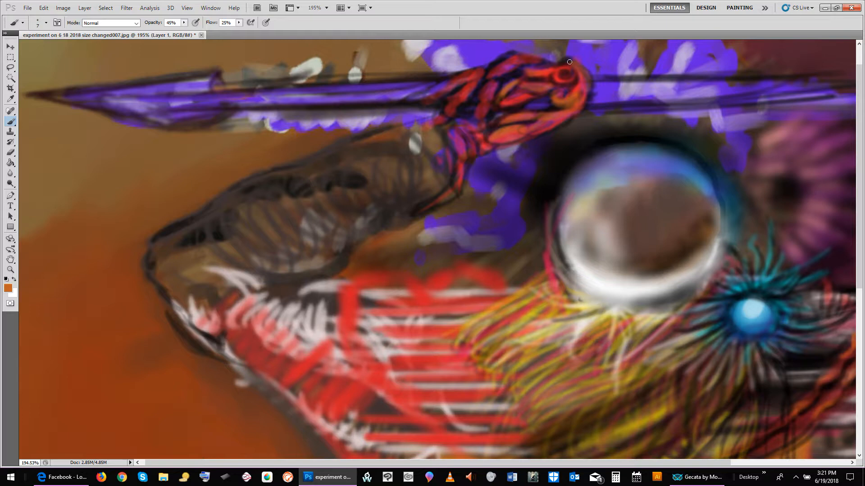
{"action": "left_click_drag", "start_coordinate": [570, 61], "coordinate": [514, 78]}
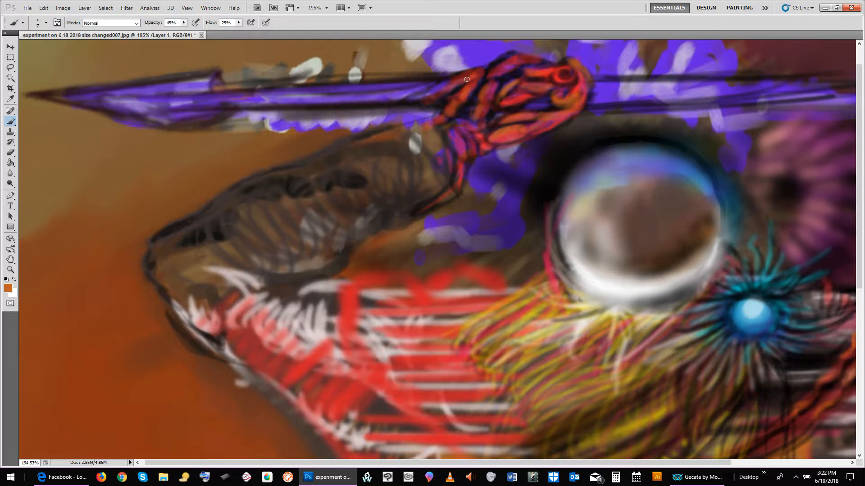
{"action": "left_click_drag", "start_coordinate": [467, 79], "coordinate": [432, 95]}
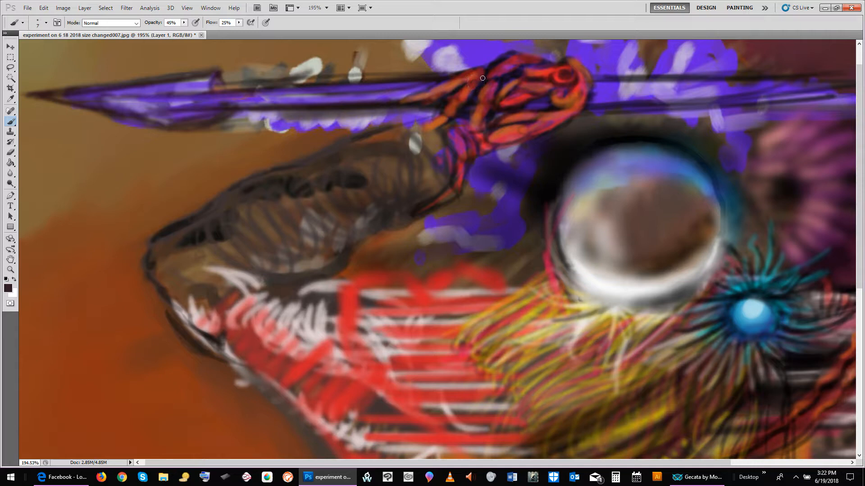
Brush near-black outlines along the hand's spear edge, fingers, grip and top near the orb
{"action": "left_click_drag", "start_coordinate": [482, 78], "coordinate": [445, 84]}
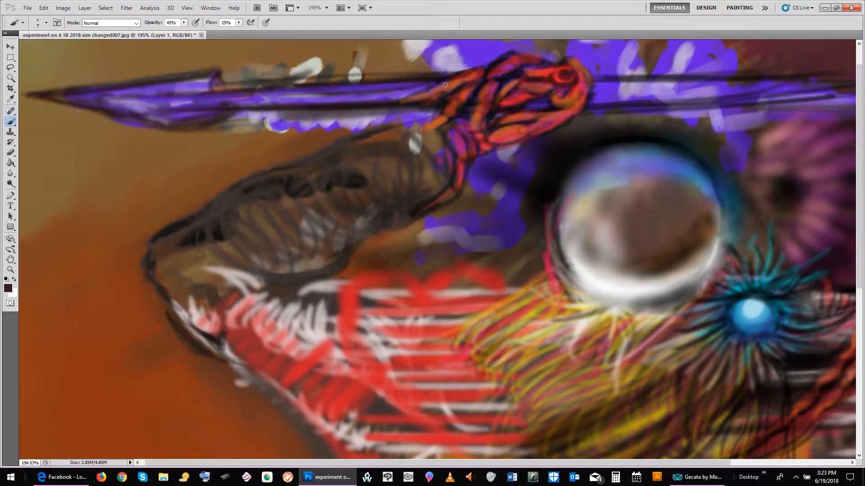
{"action": "left_click_drag", "start_coordinate": [445, 84], "coordinate": [402, 101]}
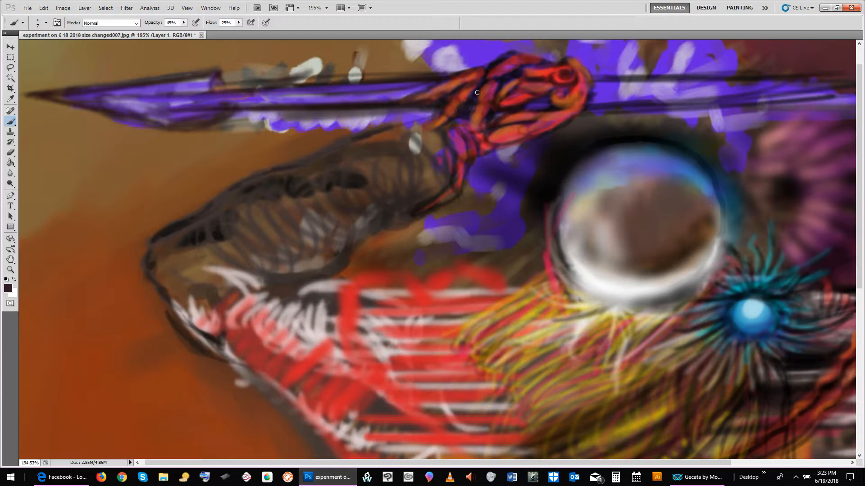
{"action": "left_click_drag", "start_coordinate": [477, 92], "coordinate": [487, 113]}
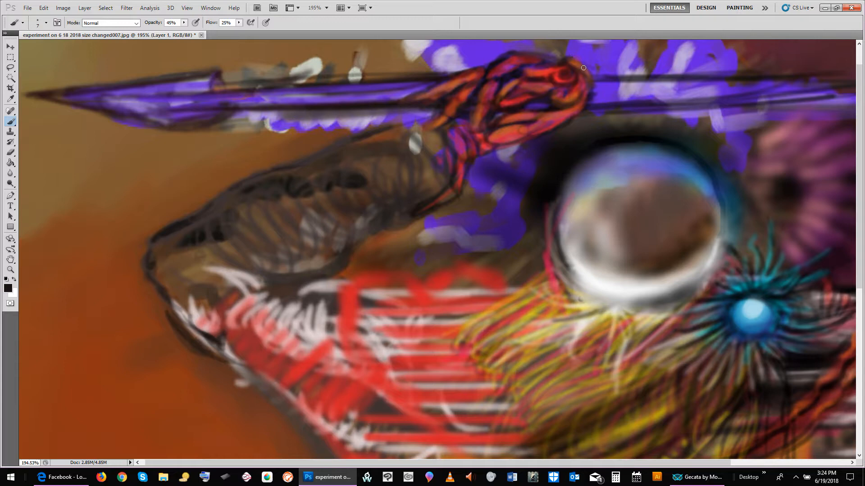
{"action": "left_click_drag", "start_coordinate": [583, 67], "coordinate": [485, 79]}
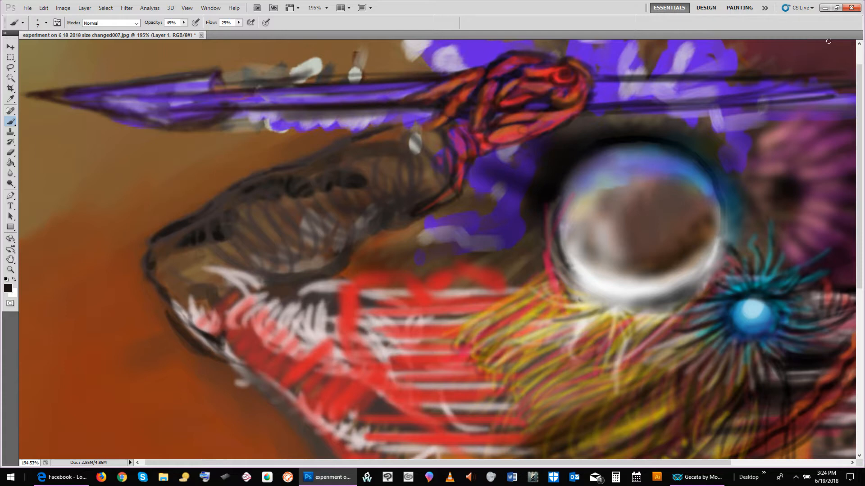
{"action": "left_click", "coordinate": [8, 288]}
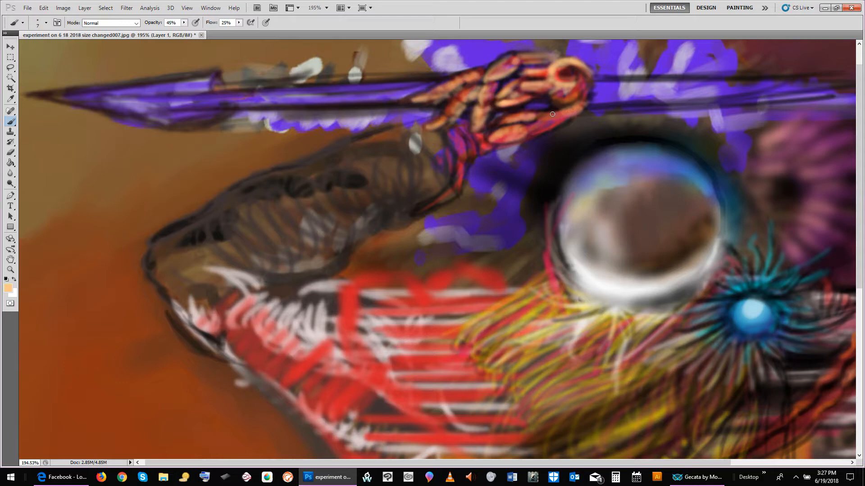
Paint a light highlight stroke across the fingers at 45% opacity and 25% flow
{"action": "left_click_drag", "start_coordinate": [553, 114], "coordinate": [580, 74]}
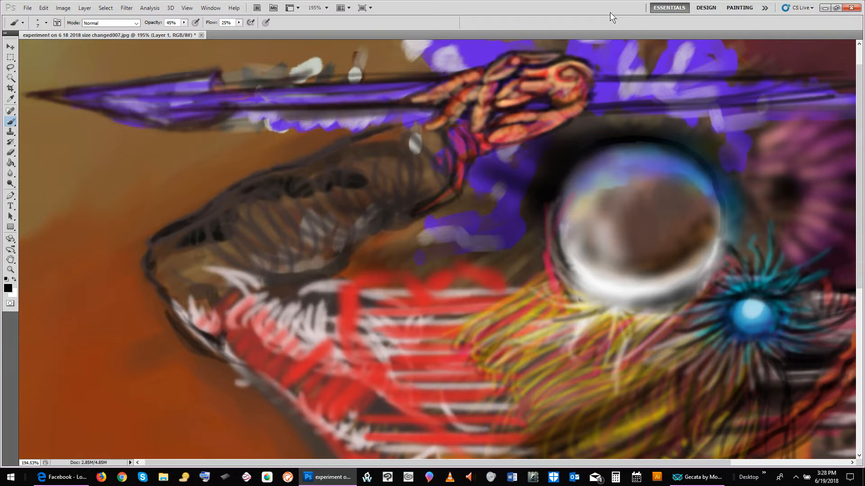
Paint dark strokes defining the knuckle, upper finger edges and the fingers gripping the spear
{"action": "left_click", "coordinate": [494, 96]}
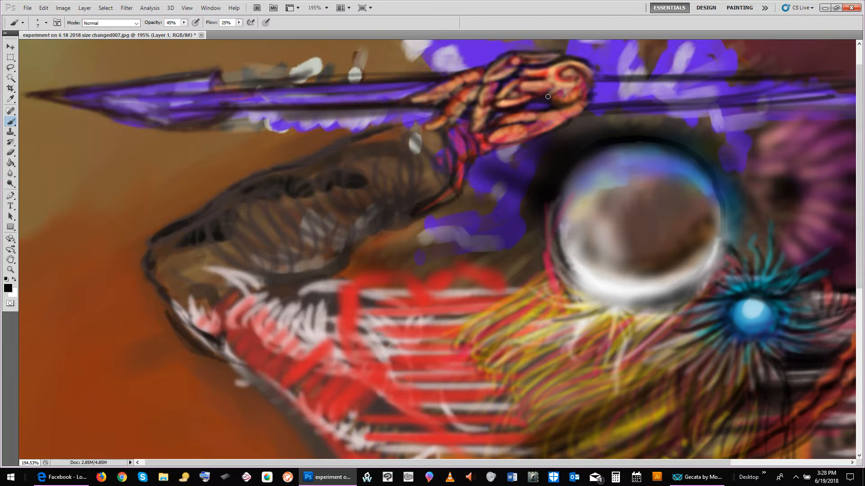
{"action": "left_click_drag", "start_coordinate": [548, 96], "coordinate": [596, 82]}
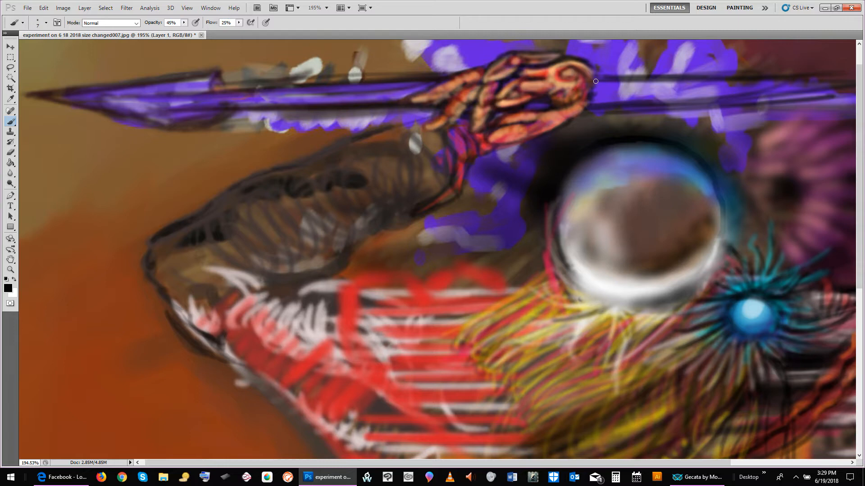
{"action": "left_click_drag", "start_coordinate": [595, 81], "coordinate": [570, 100]}
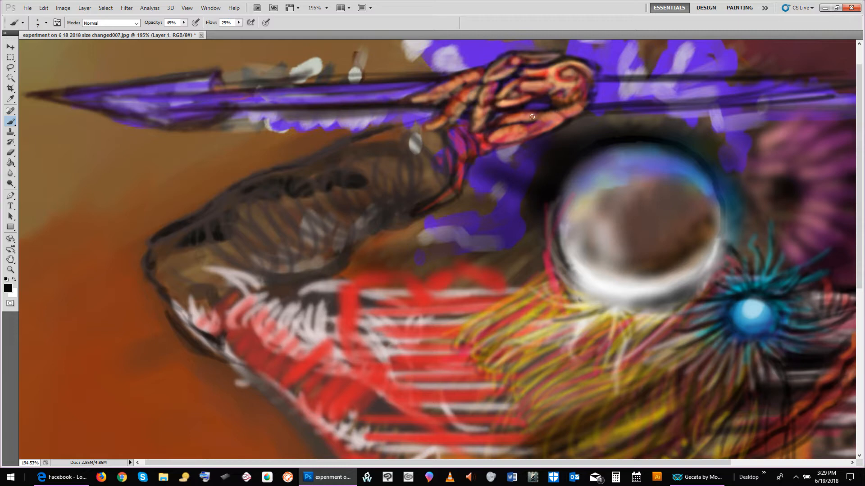
{"action": "left_click_drag", "start_coordinate": [533, 116], "coordinate": [511, 135]}
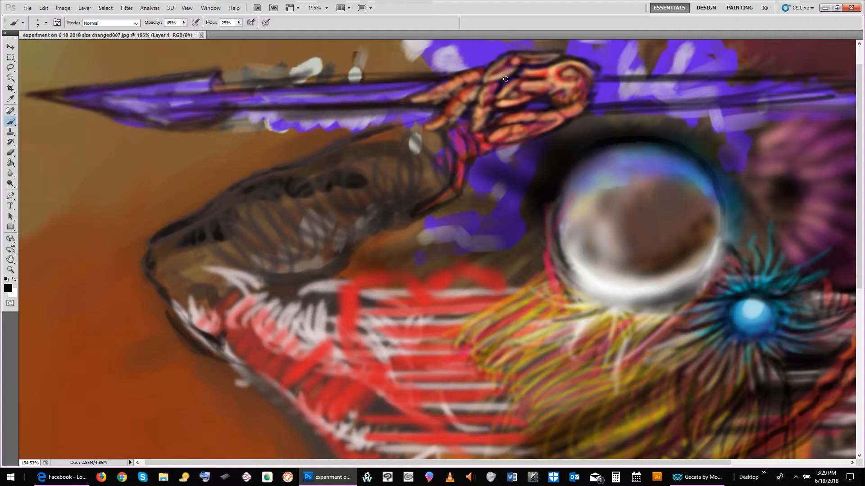
{"action": "mouse_move", "coordinate": [405, 29]}
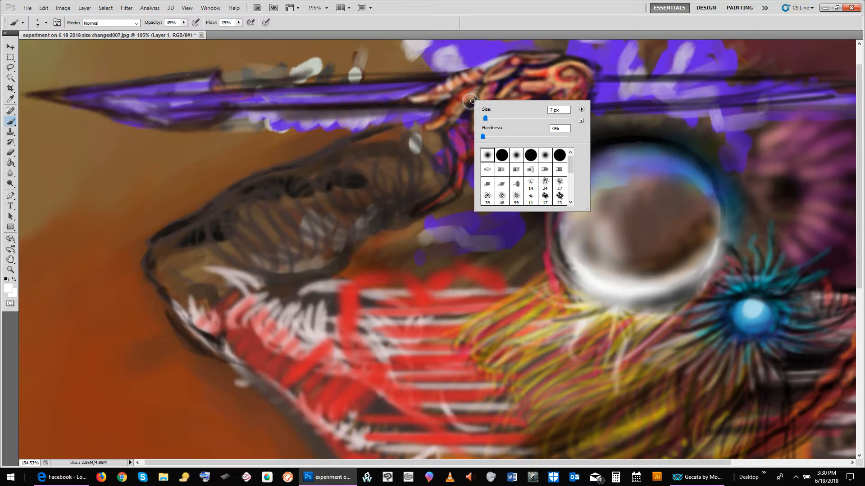
{"action": "left_click", "coordinate": [452, 121]}
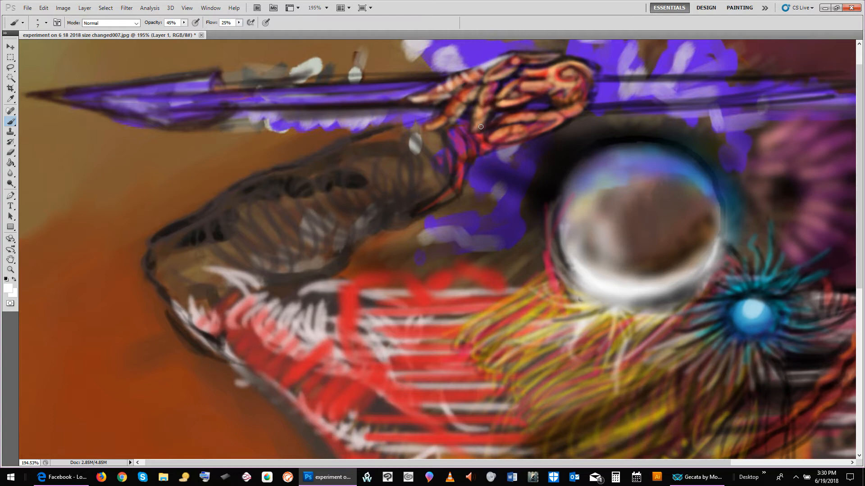
{"action": "left_click_drag", "start_coordinate": [480, 127], "coordinate": [532, 119]}
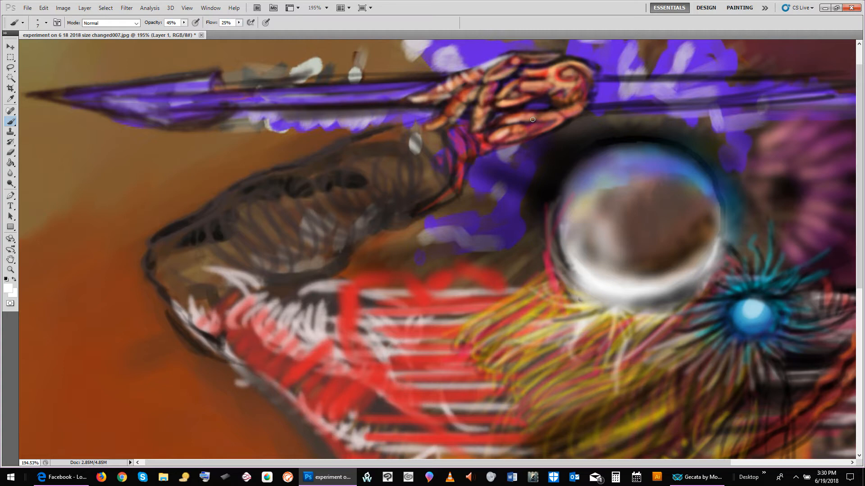
{"action": "left_click_drag", "start_coordinate": [532, 120], "coordinate": [560, 78]}
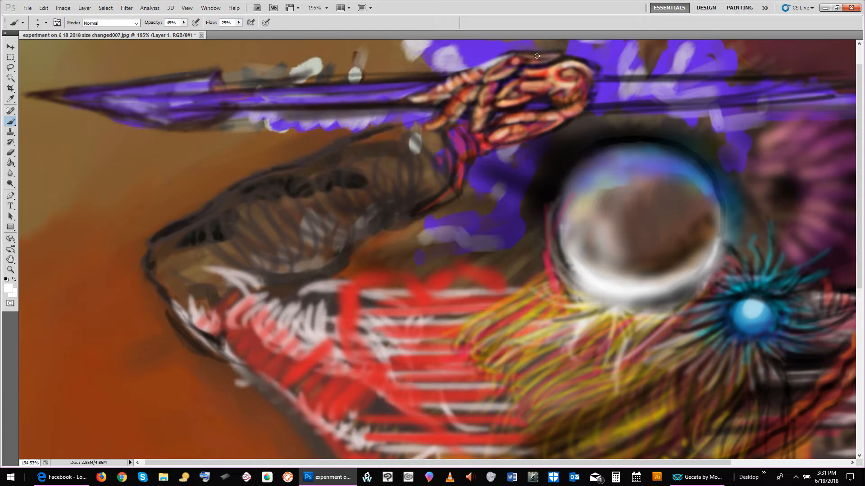
{"action": "left_click_drag", "start_coordinate": [535, 55], "coordinate": [613, 59]}
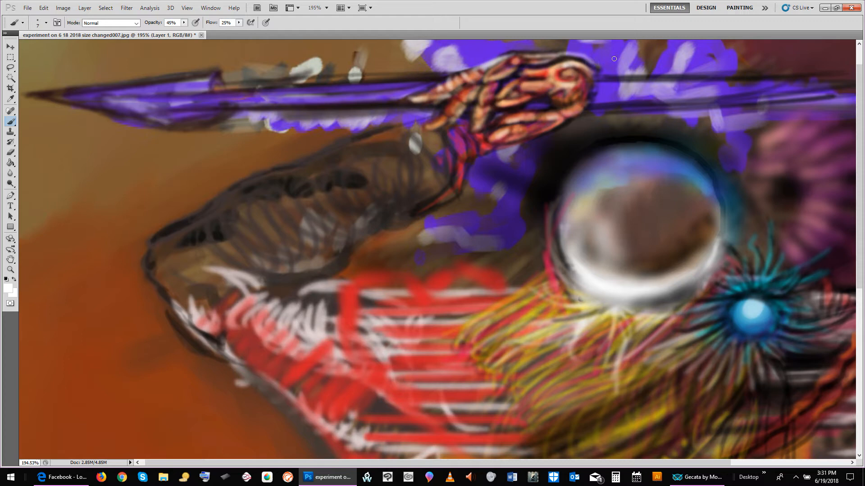
{"action": "left_click_drag", "start_coordinate": [614, 59], "coordinate": [588, 94]}
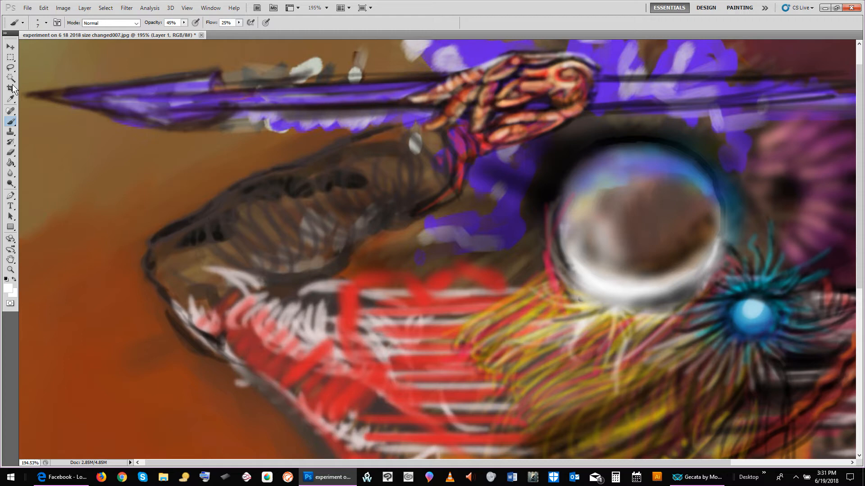
Sample a dark red from the painting with the Eyedropper
{"action": "left_click", "coordinate": [10, 99]}
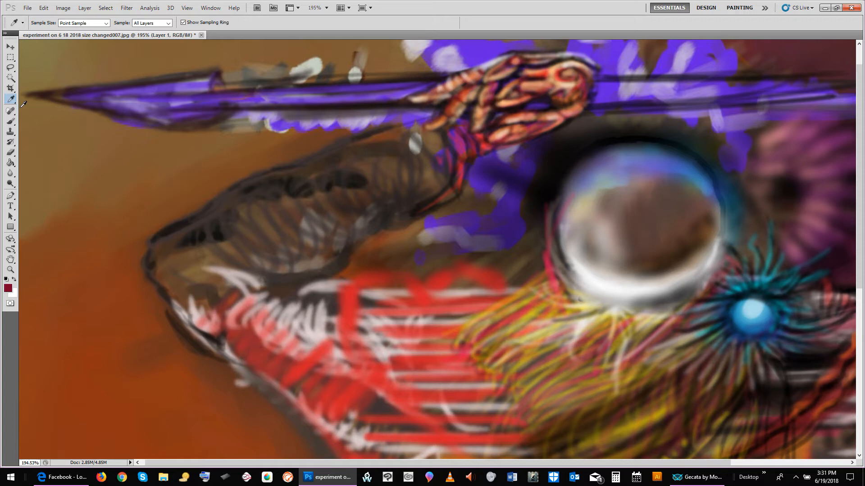
{"action": "left_click", "coordinate": [10, 109]}
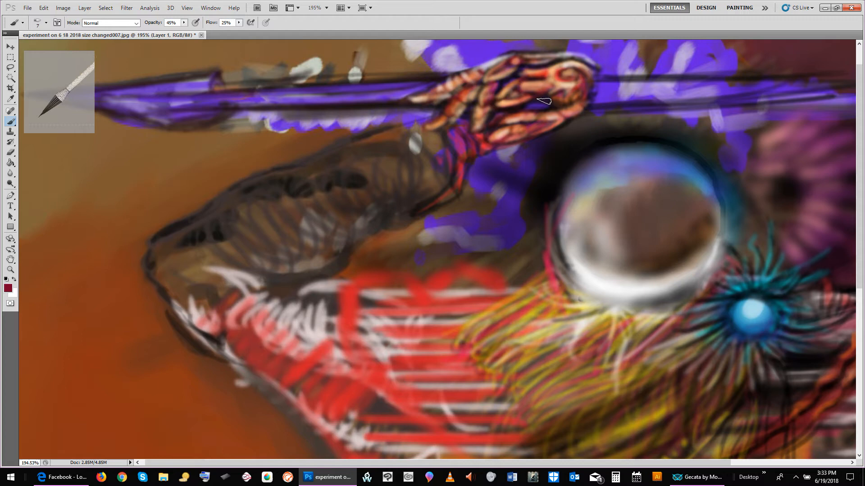
{"action": "mouse_move", "coordinate": [631, 260]}
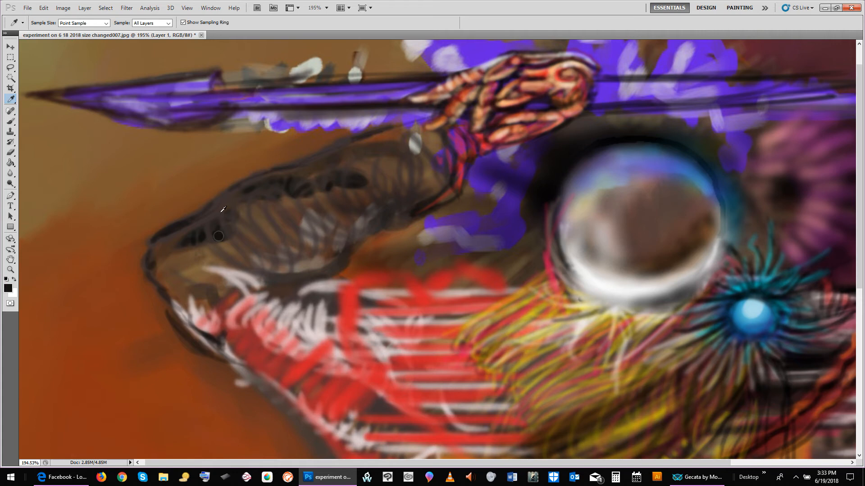
Switch back to the Brush tool for painting
{"action": "left_click", "coordinate": [10, 98]}
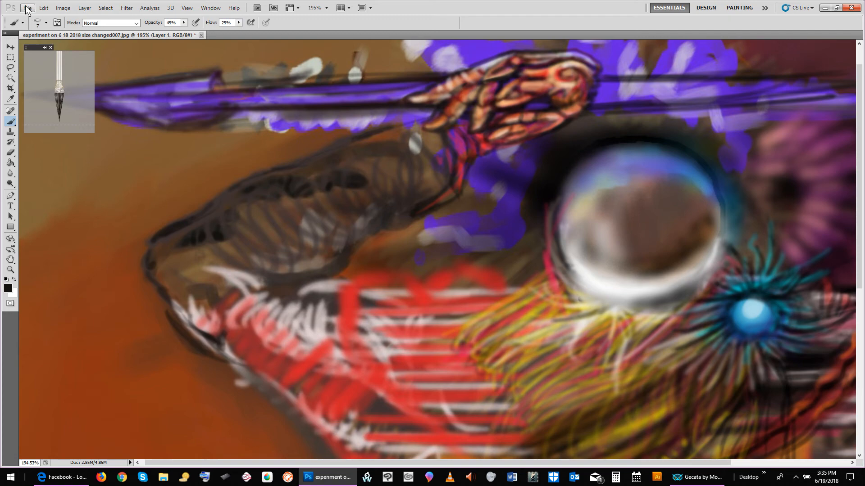
Save the painting as PSD 'changed008', plus a JPEG copy at Quality 12 Maximum
{"action": "left_click", "coordinate": [27, 8]}
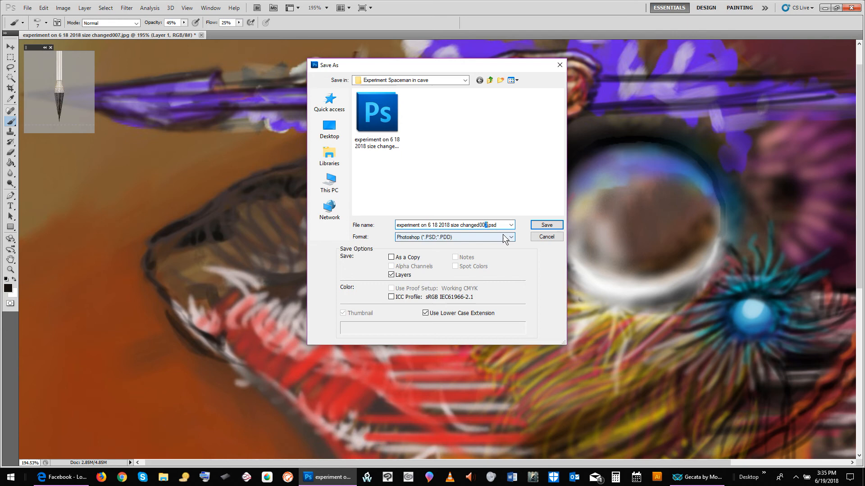
{"action": "left_click", "coordinate": [545, 225]}
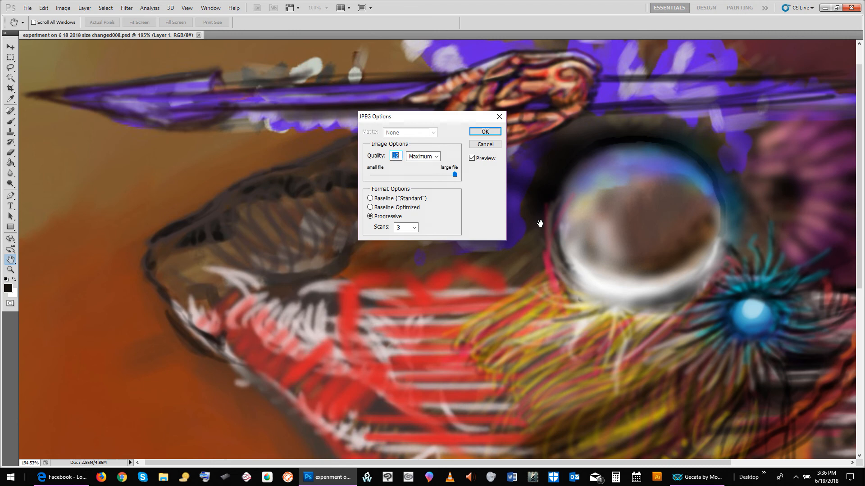
{"action": "left_click", "coordinate": [187, 8]}
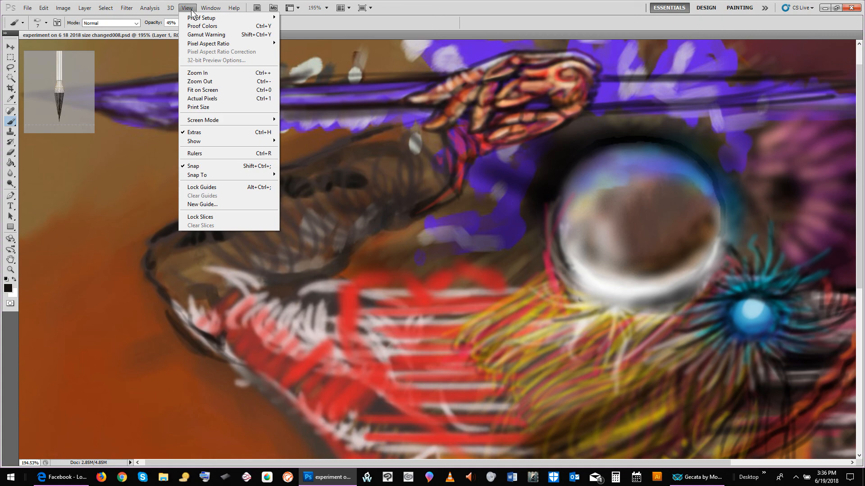
{"action": "left_click", "coordinate": [202, 90]}
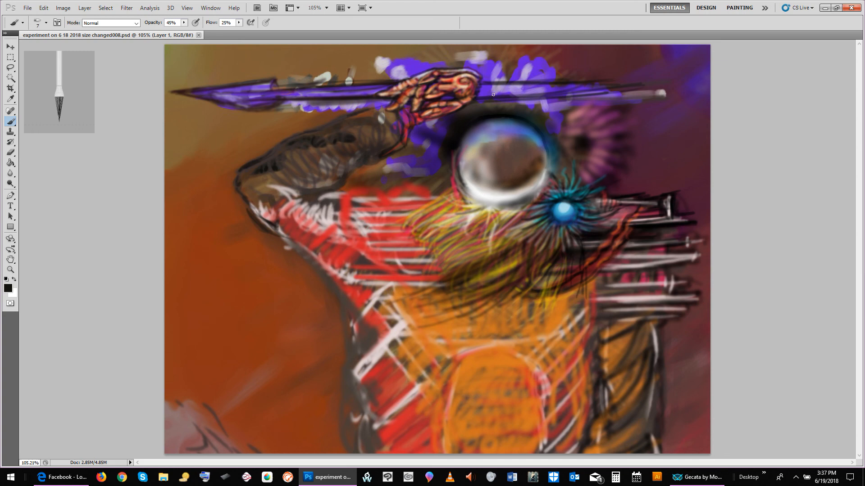
{"action": "mouse_move", "coordinate": [801, 122]}
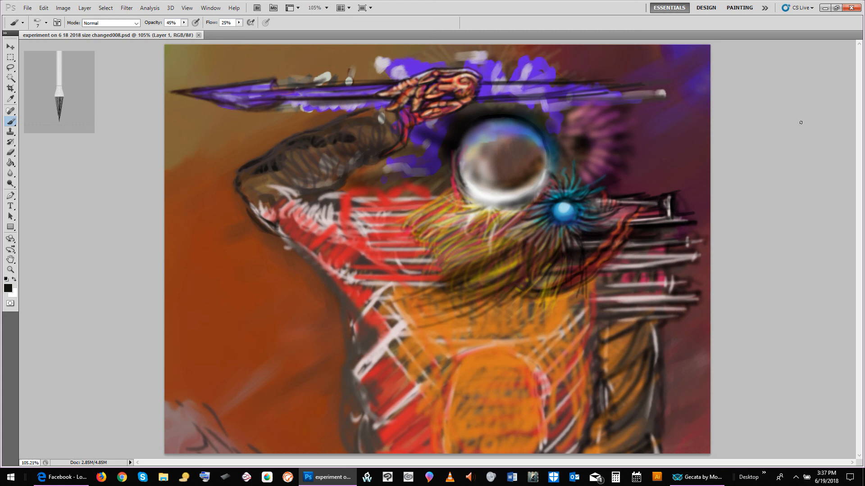